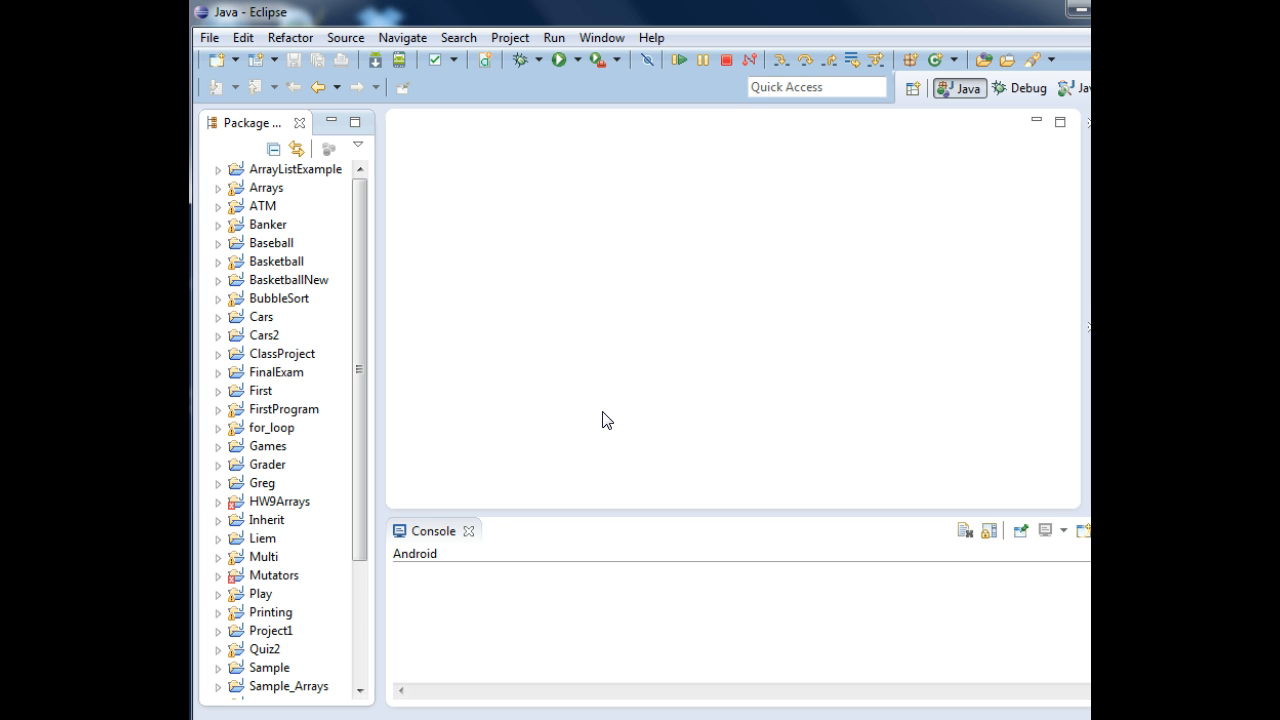
Step: Create a new Java project named GetInput
left_click(209, 37)
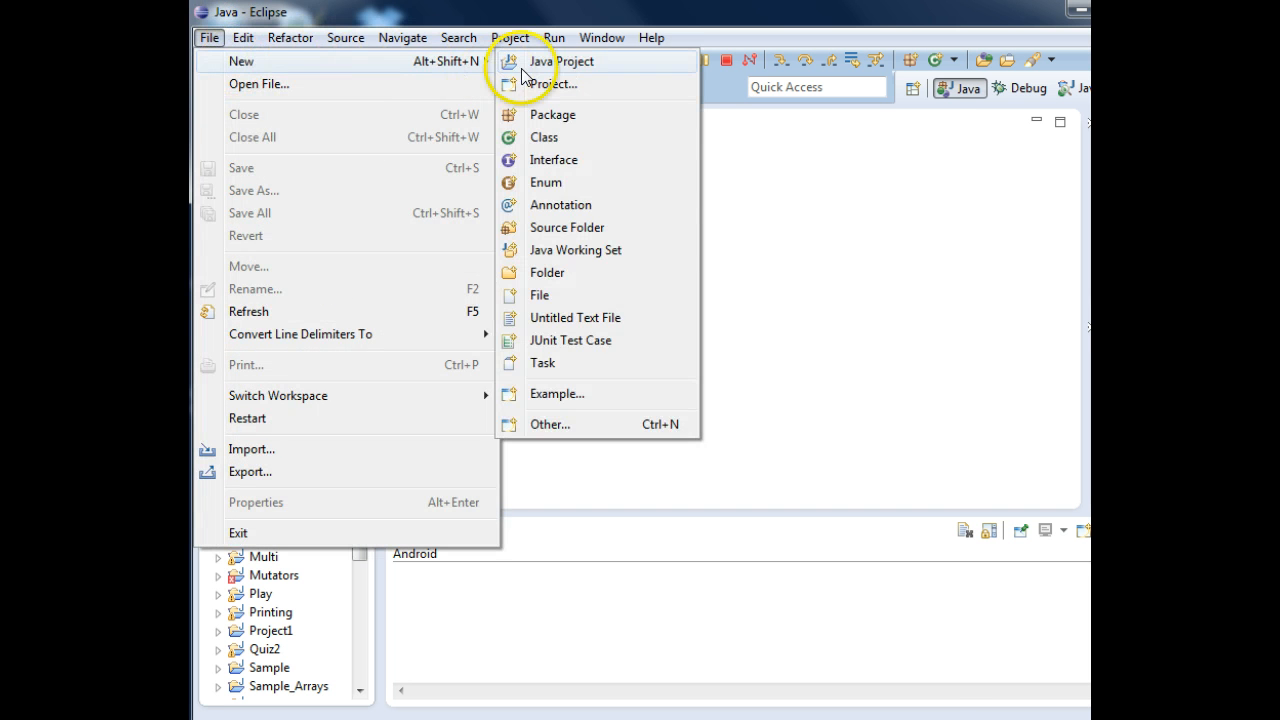
left_click(562, 61)
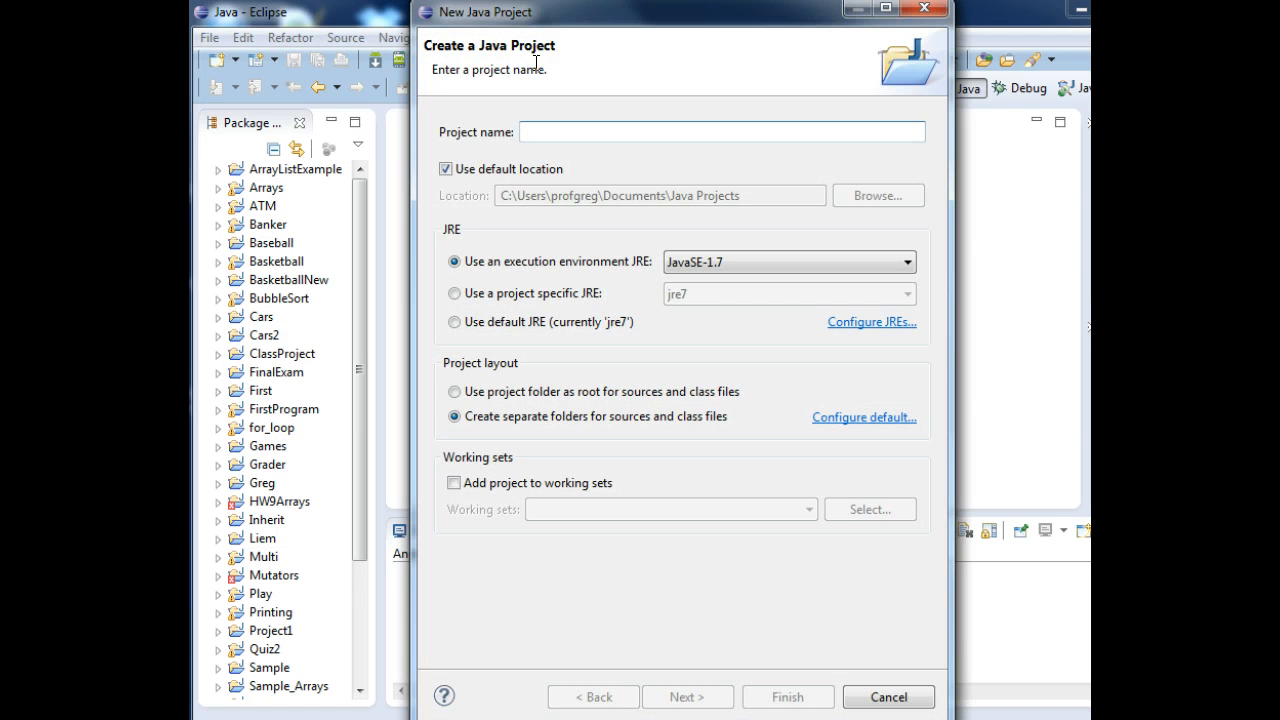
type("GetInput")
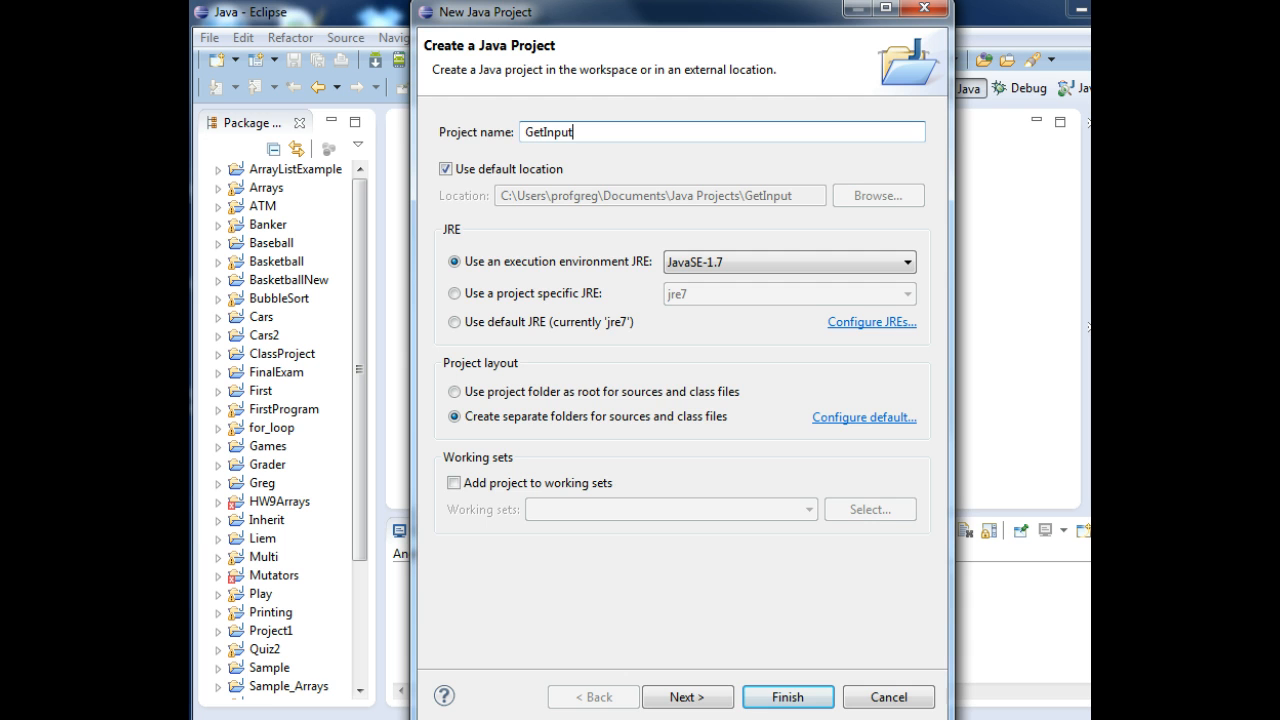
left_click(787, 697)
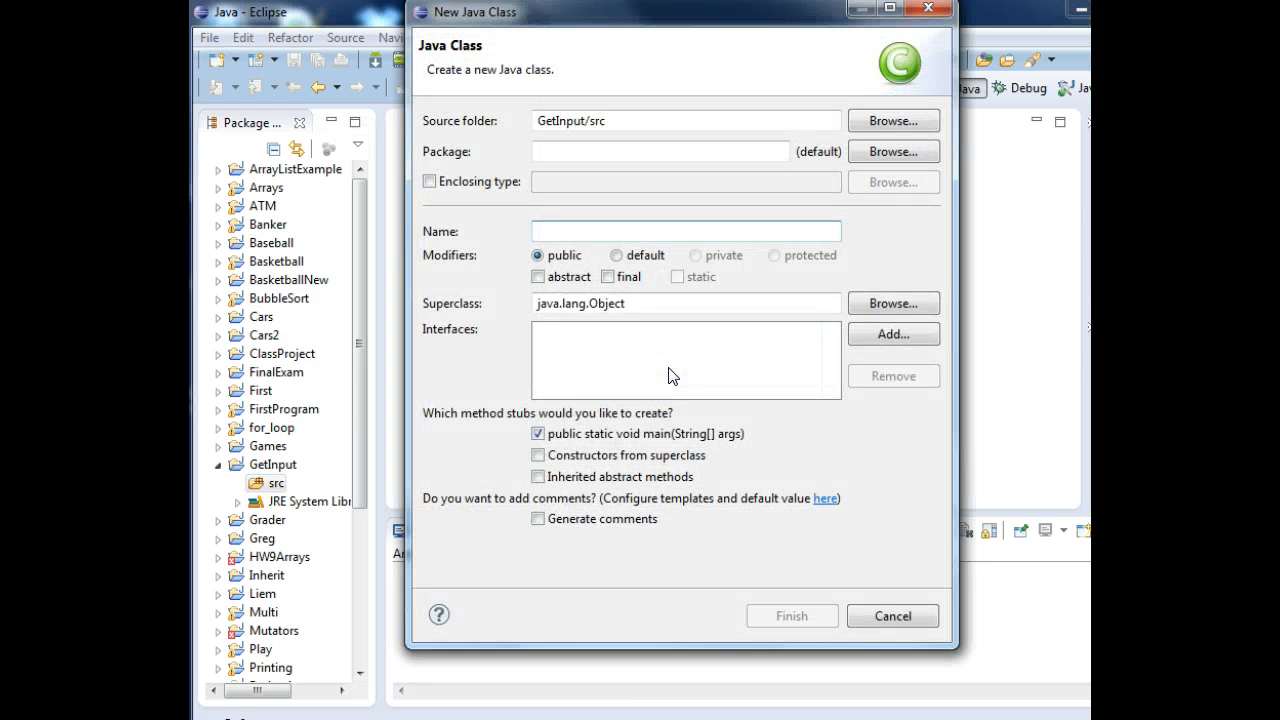
Step: Create the GetInput class with a main method stub
type("GetInput")
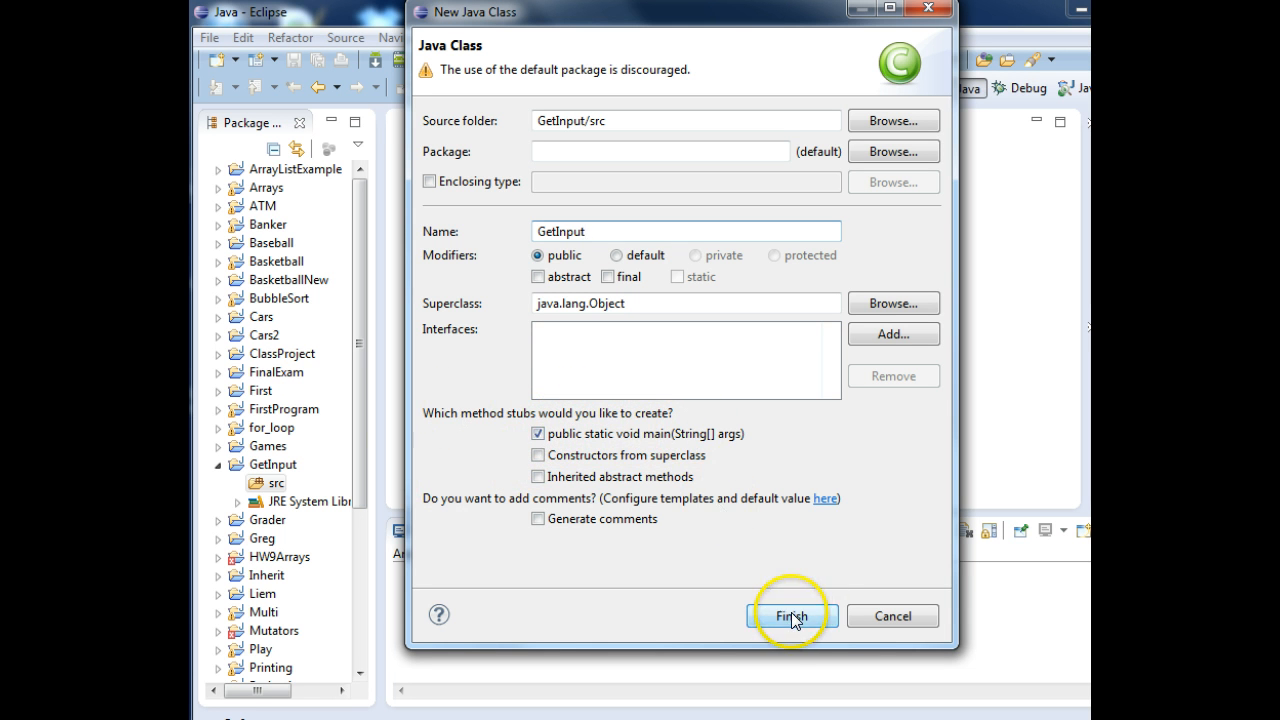
left_click(791, 615)
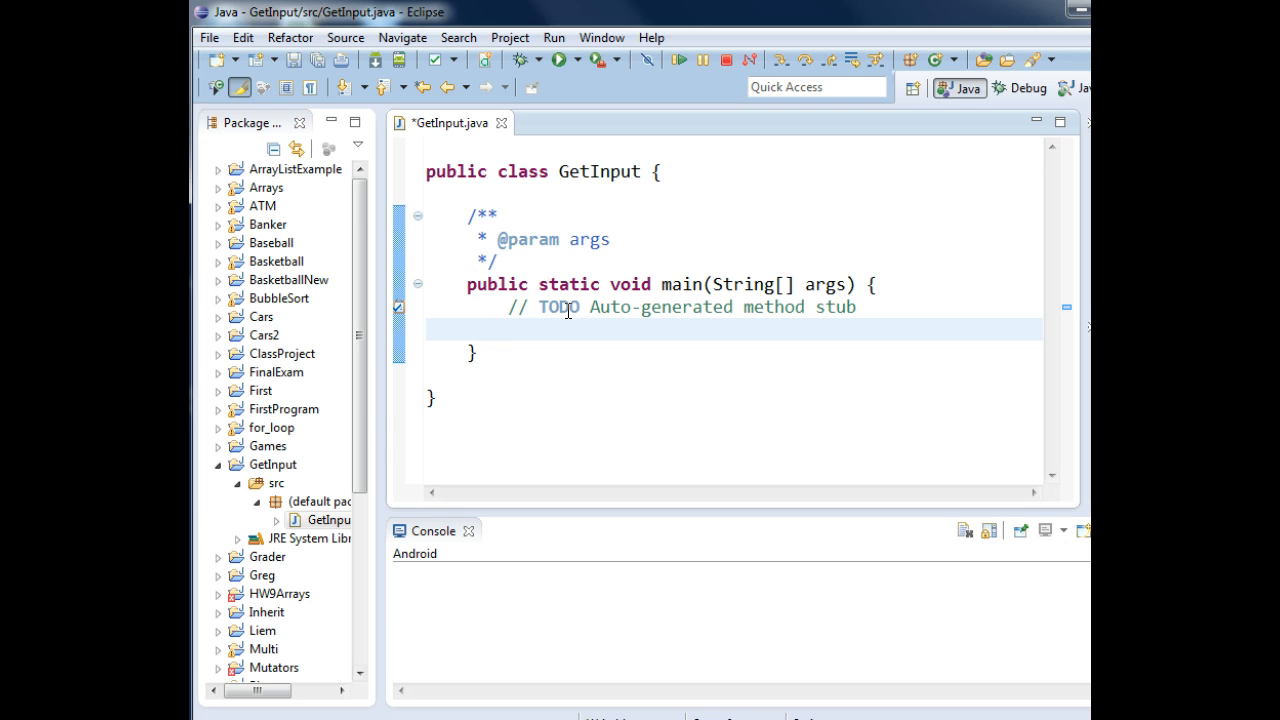
Step: Declare Scanner myScan = new Scanner(System.in); inside main
type("Sca")
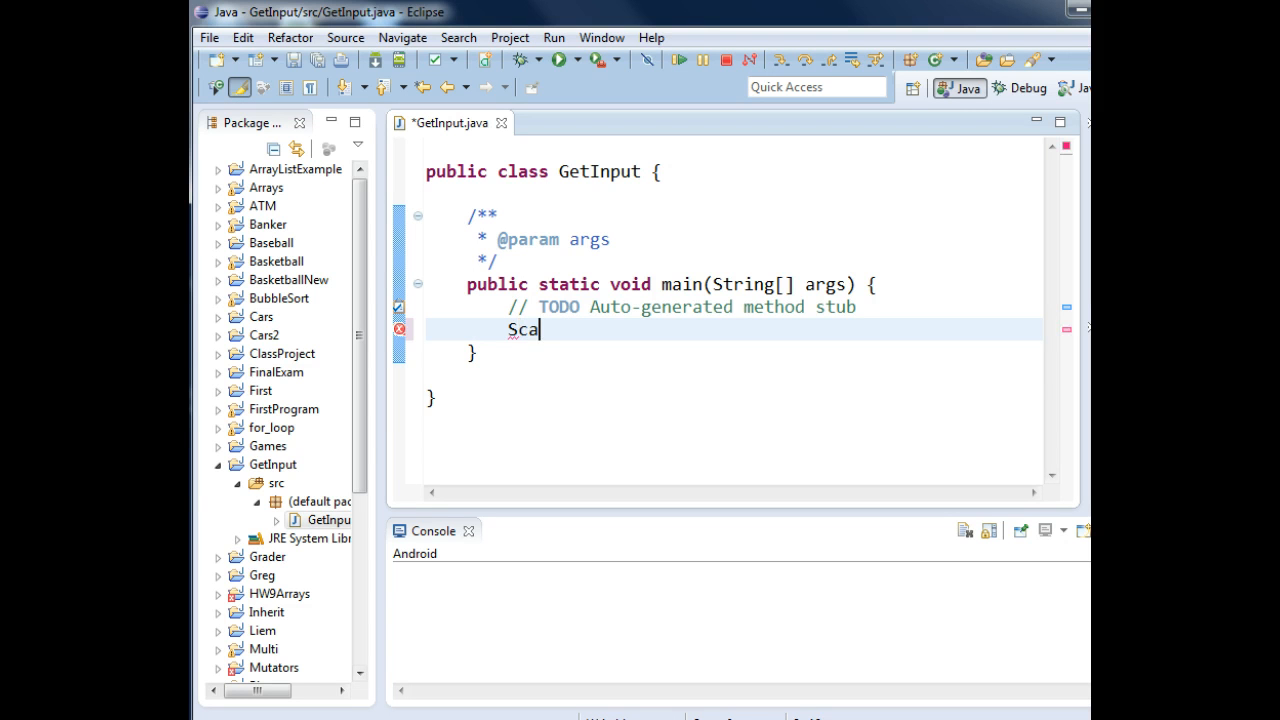
type("nner")
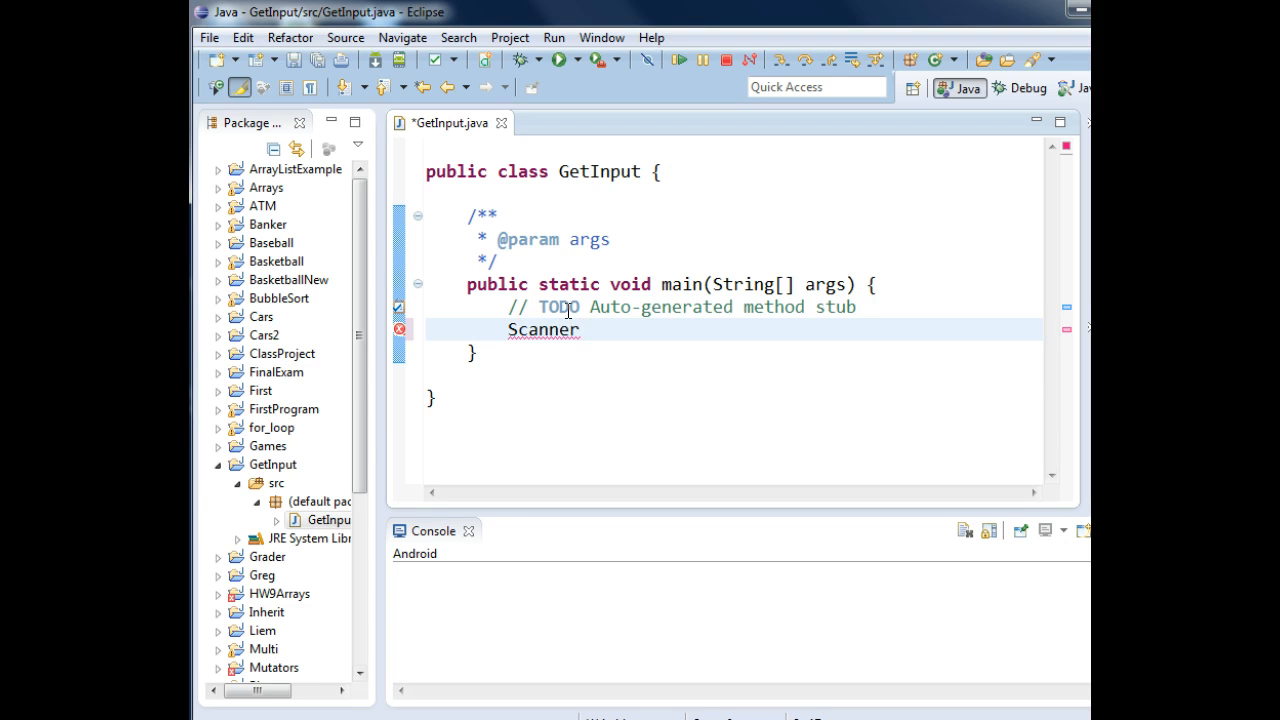
type("my")
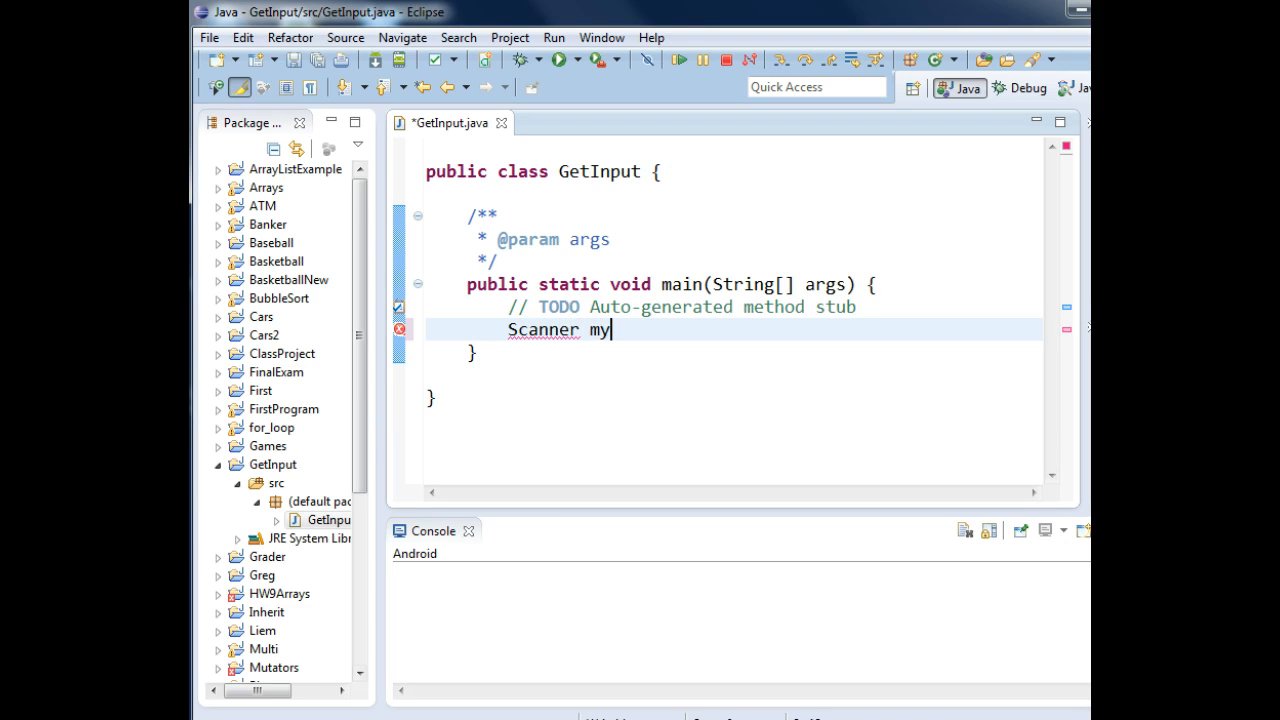
type("Scan")
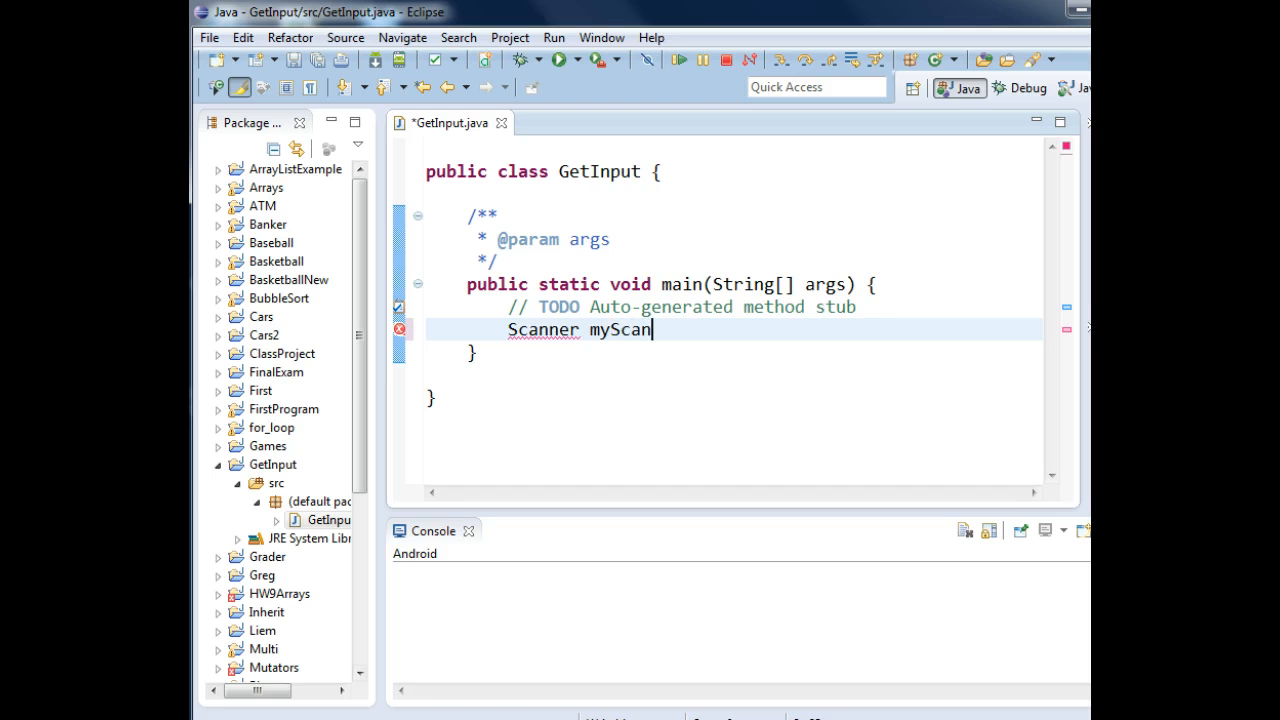
double_click(620, 330)
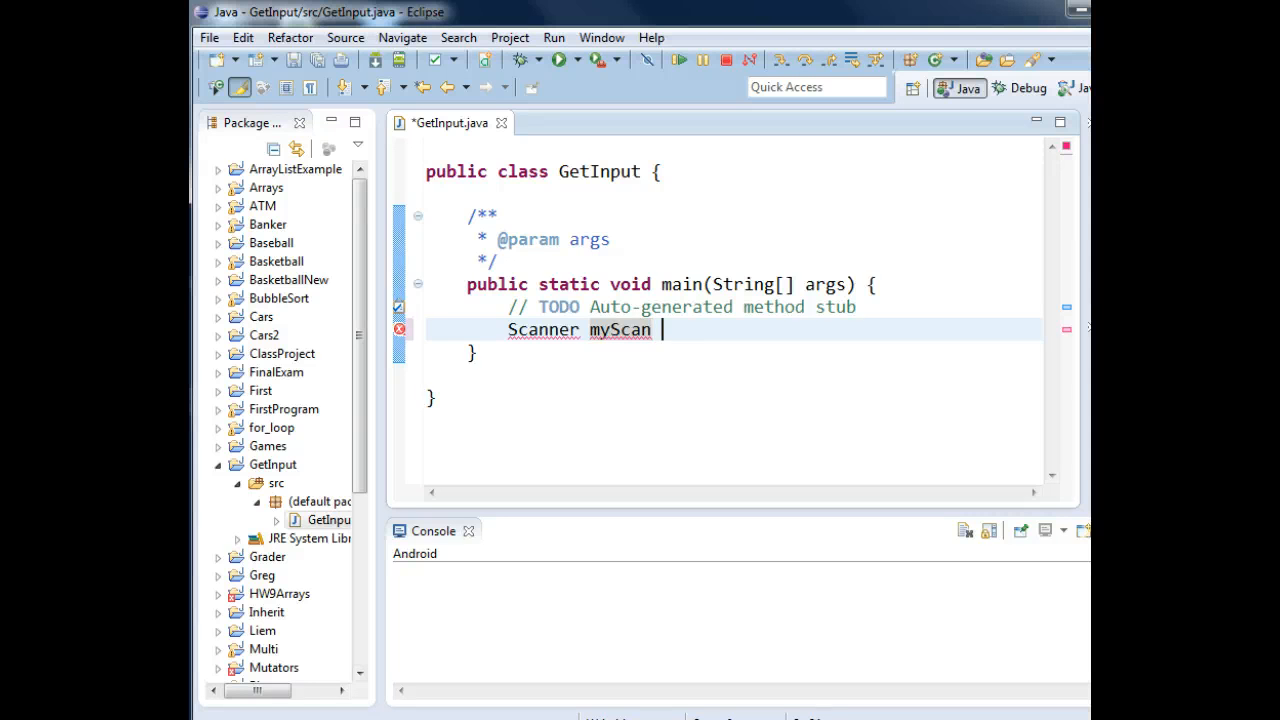
type("=")
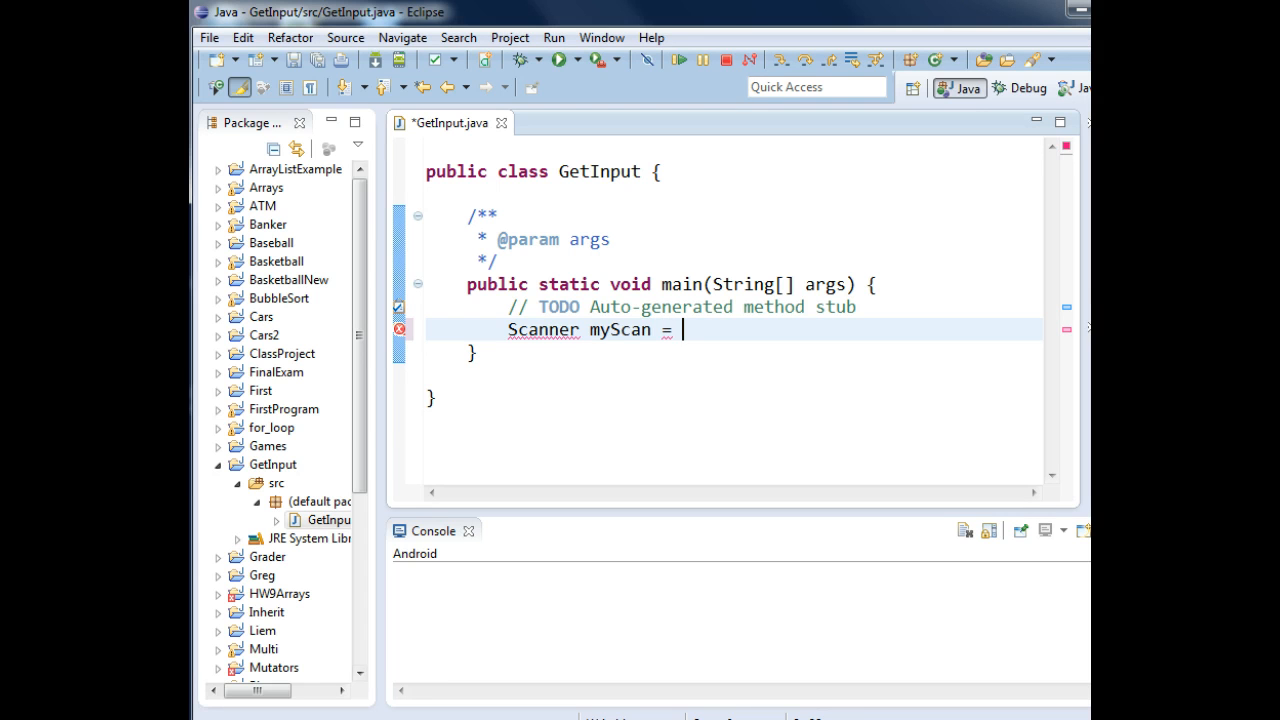
type("new")
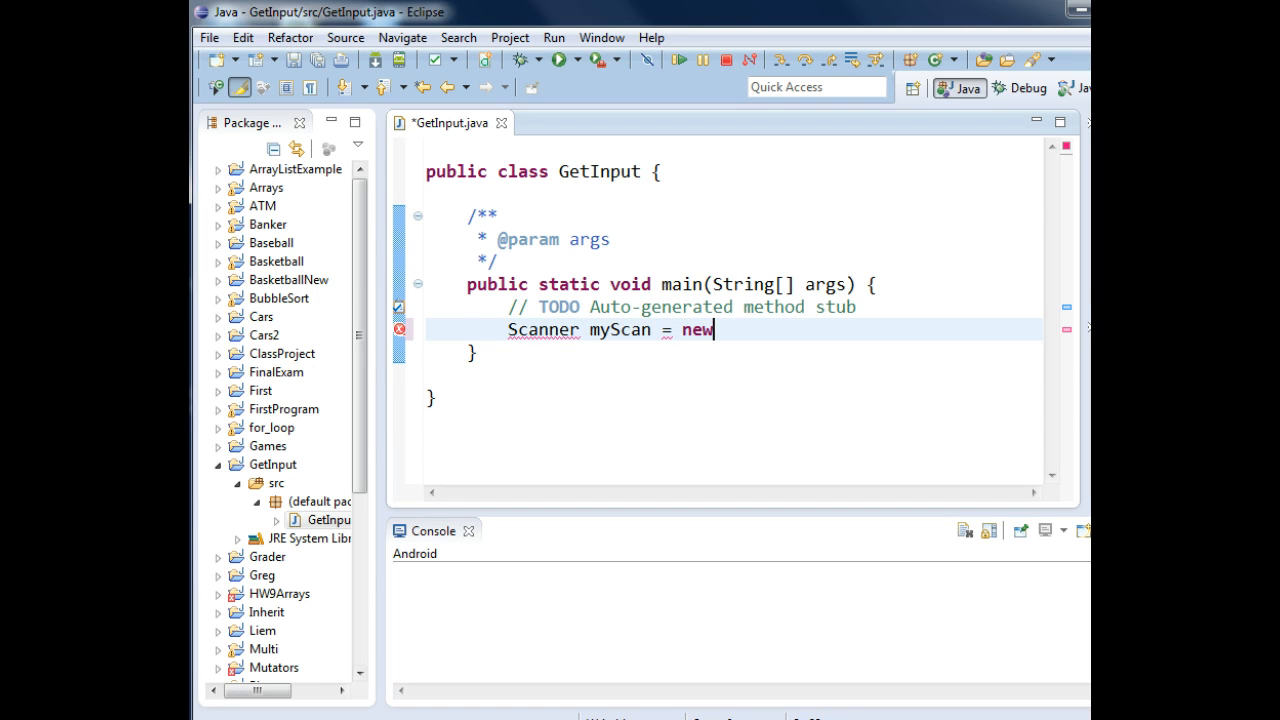
type("Sca")
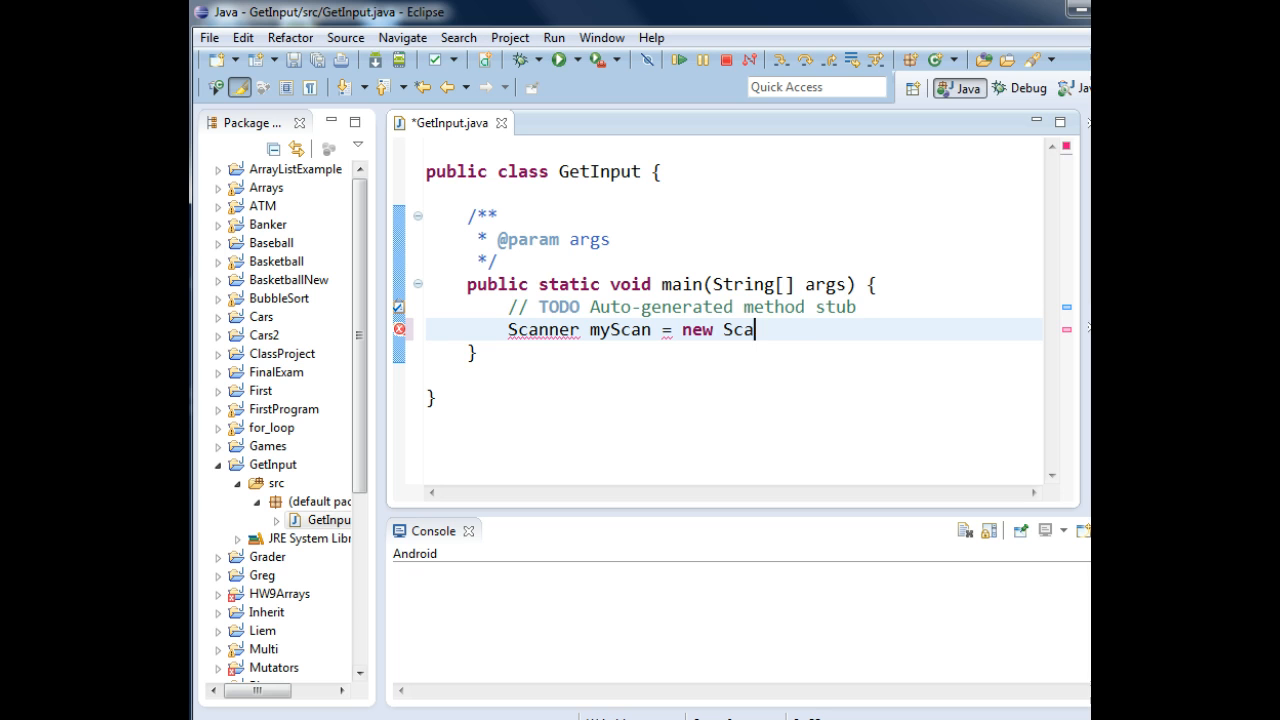
type("nner()")
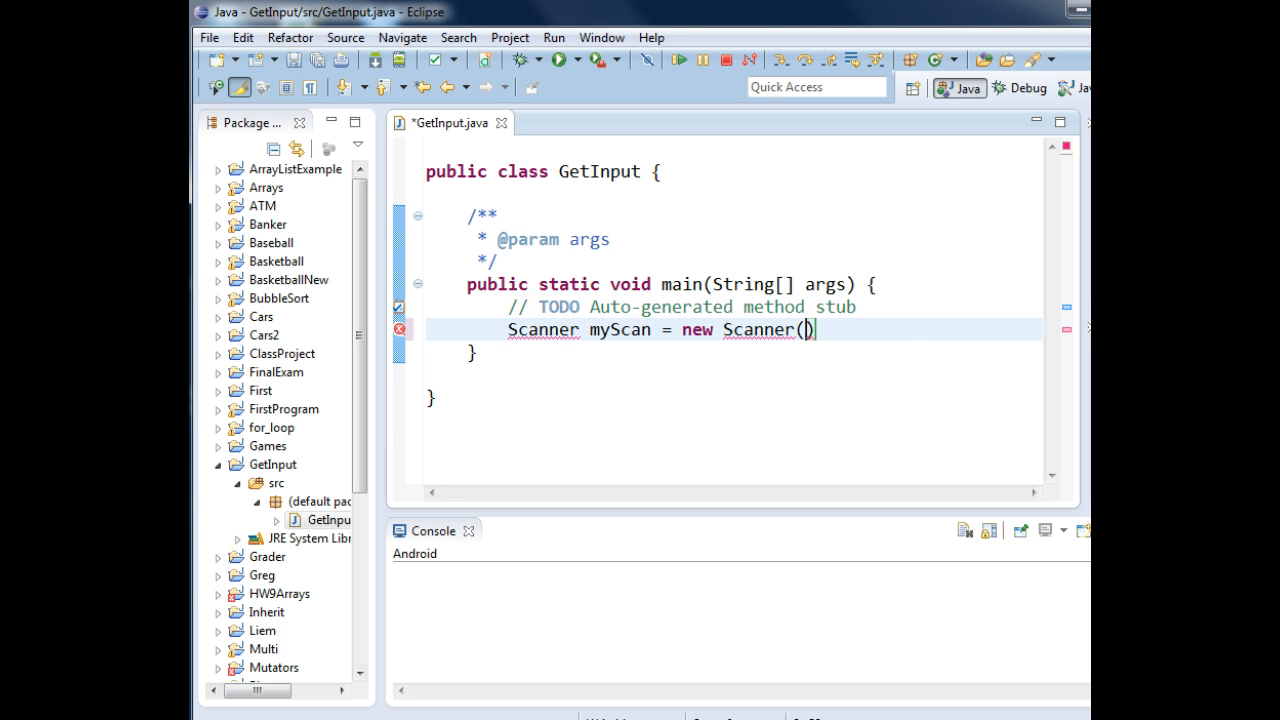
type("System.in);")
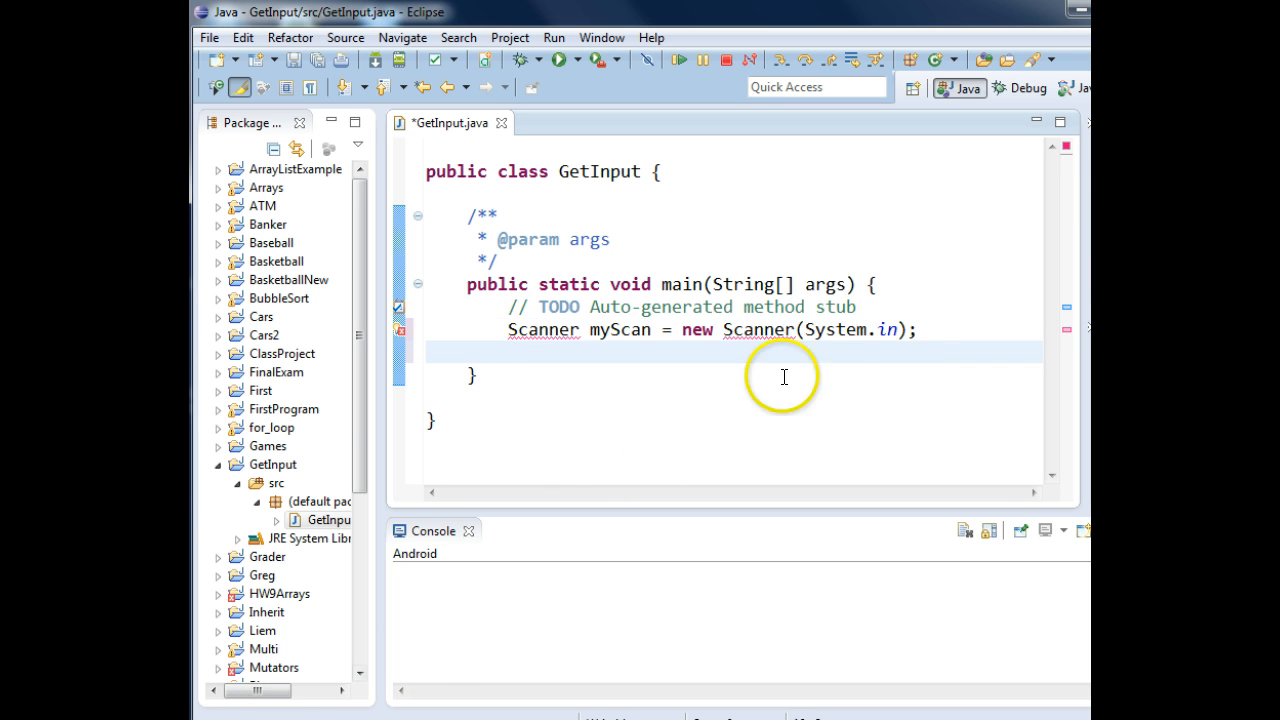
mouse_move(889, 330)
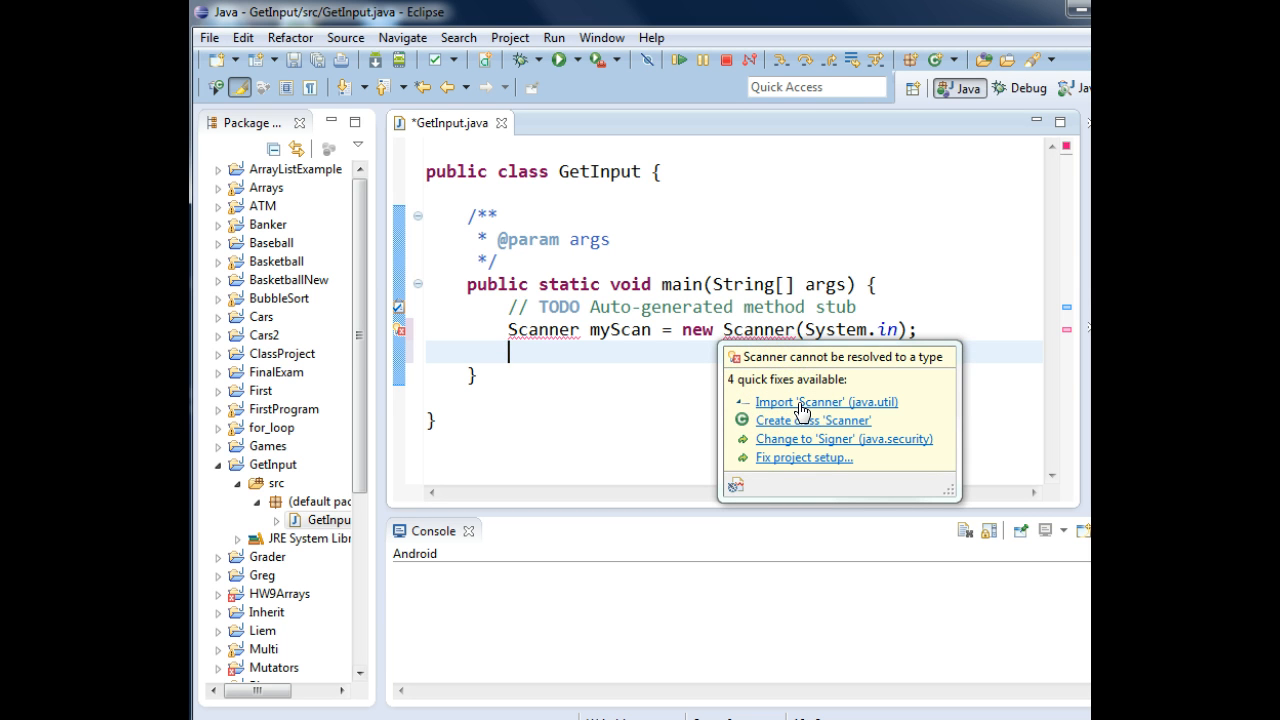
Step: Apply the quick fix importing java.util.Scanner, then return to main's empty line
left_click(826, 401)
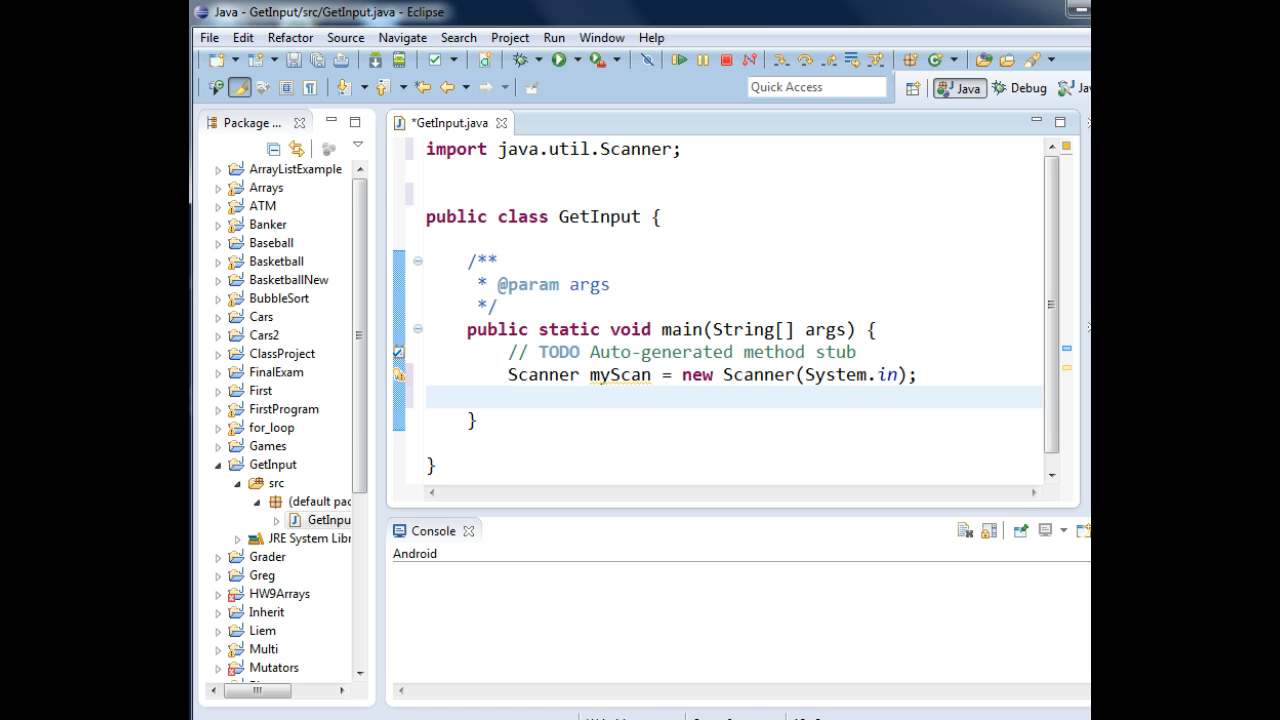
left_click(509, 396)
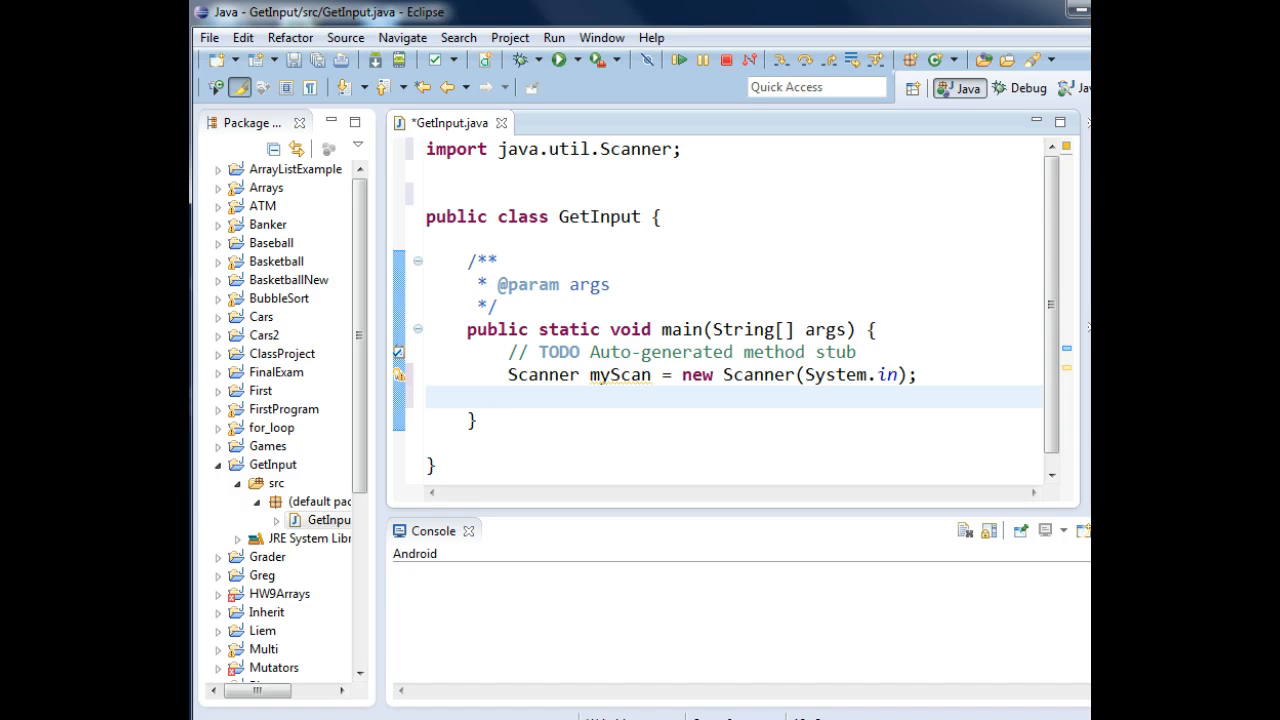
Step: Declare String sName and int iAge below the Scanner line
type("String sN")
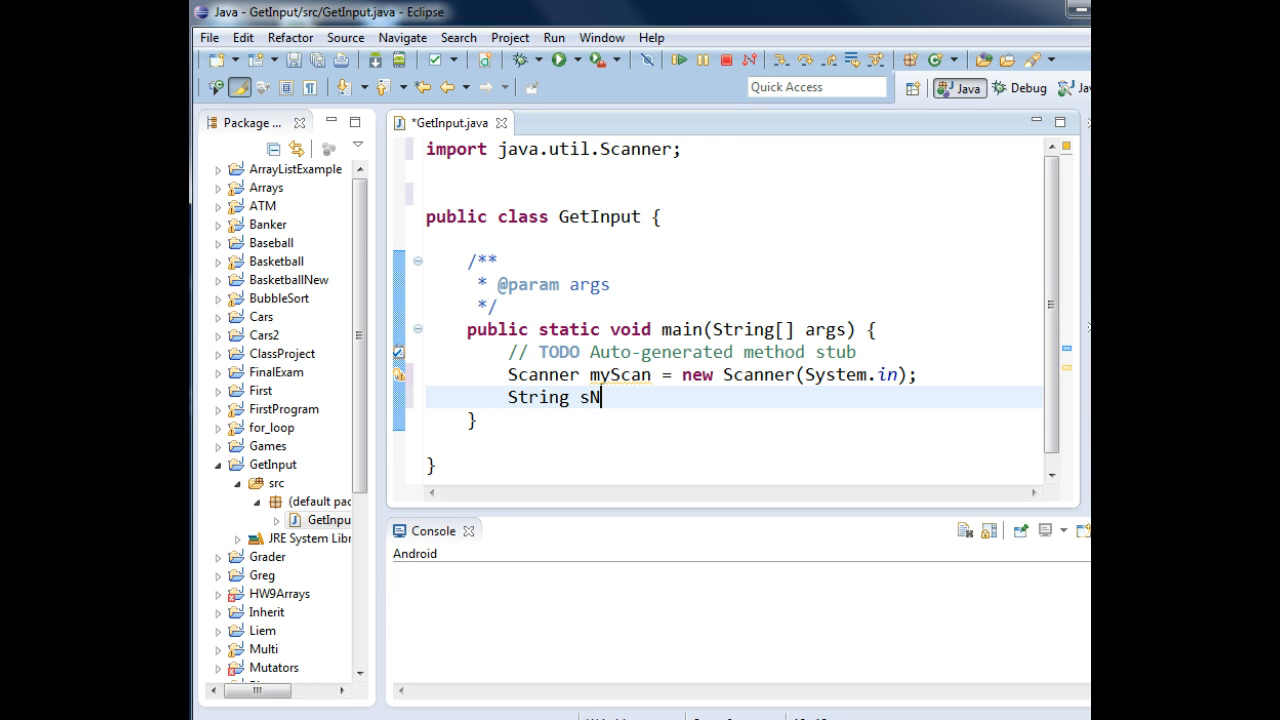
type("ame;")
type("int iAge;")
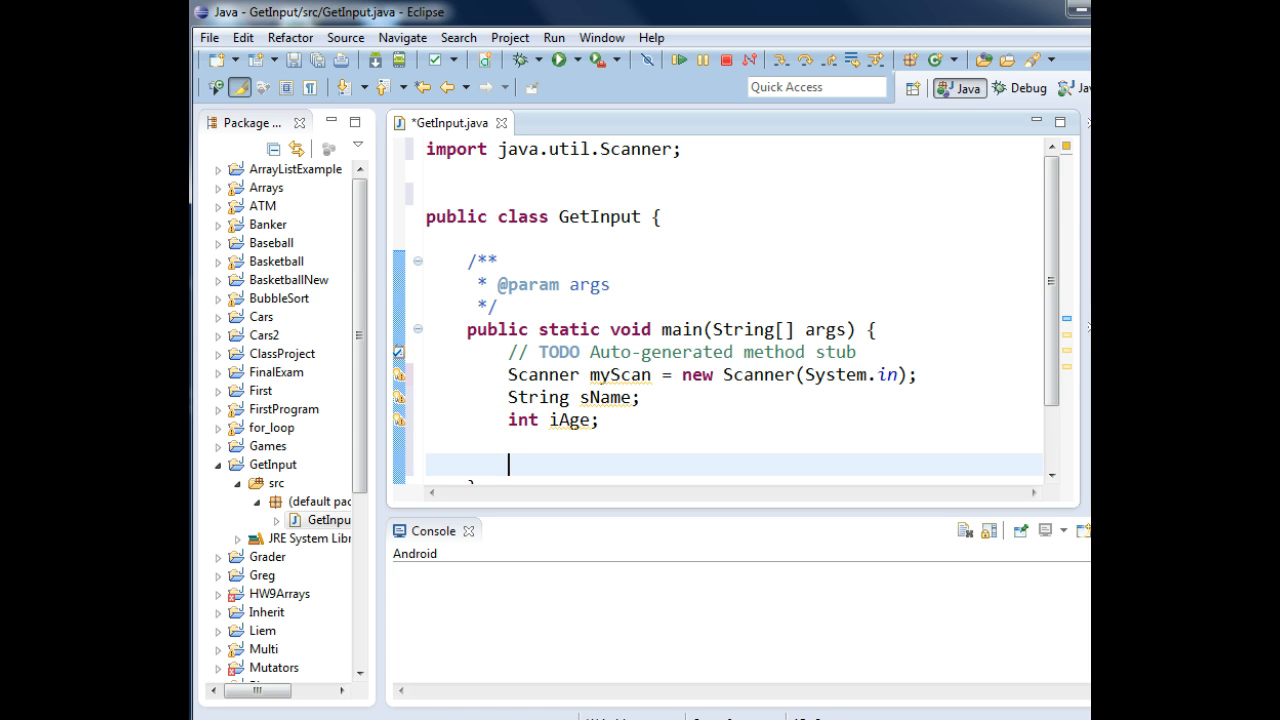
type("Sy")
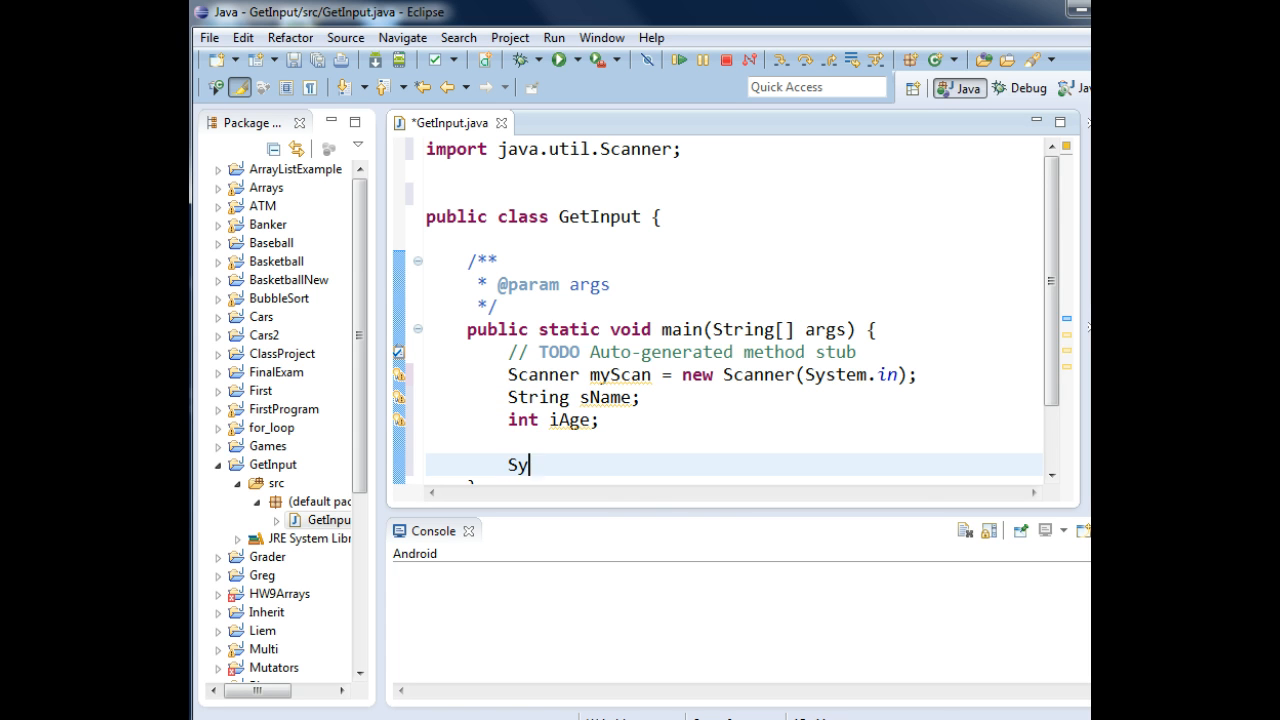
Step: Add System.out.println("Enter the name:") after the declarations
type("stem")
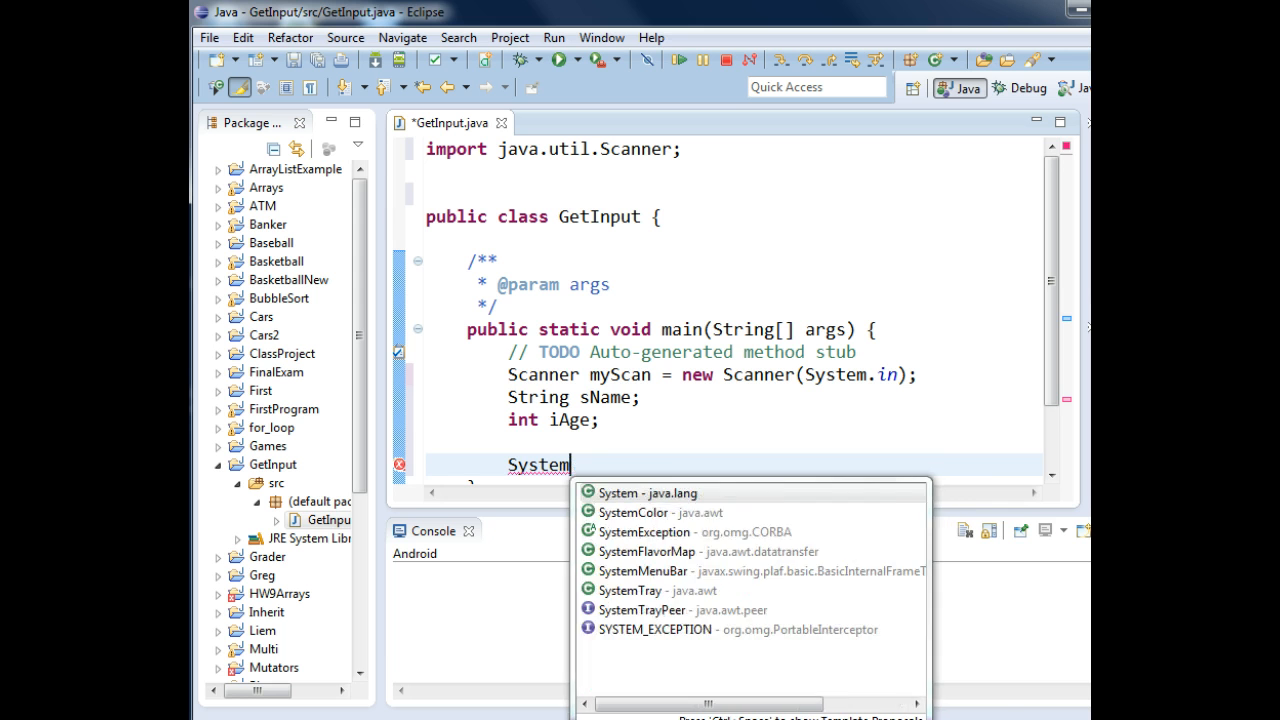
type(".out.")
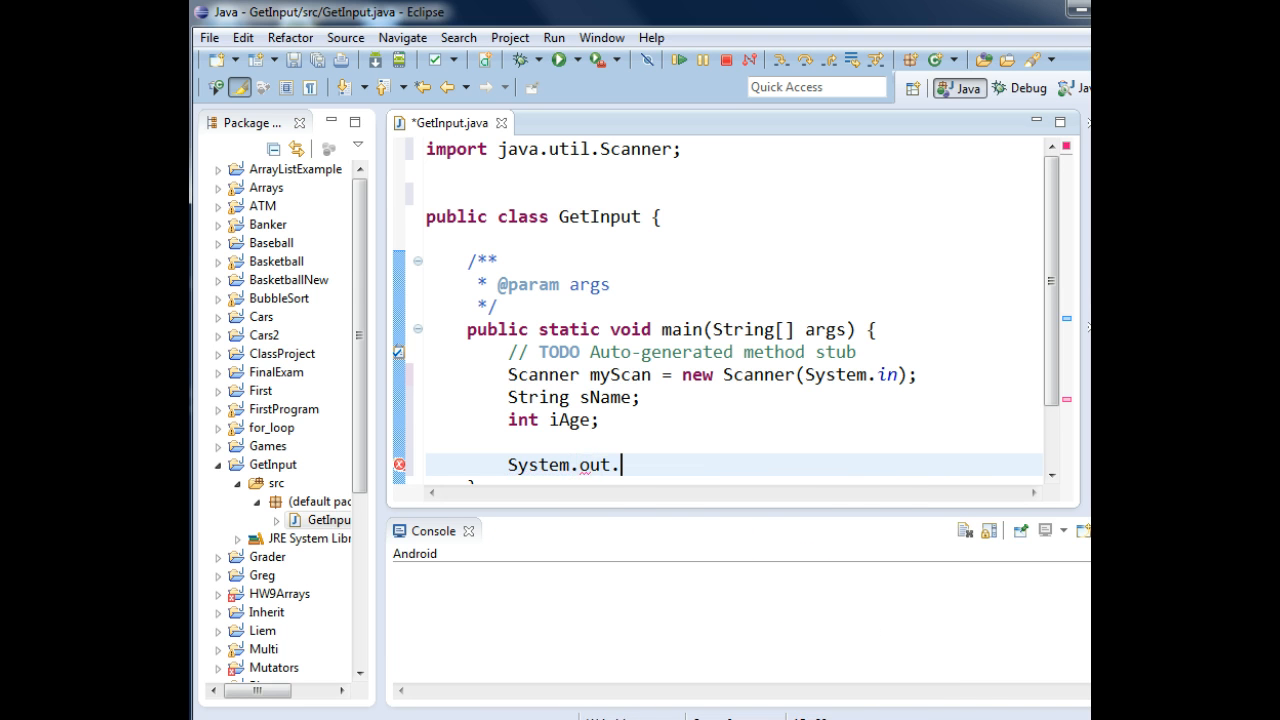
type("println(")
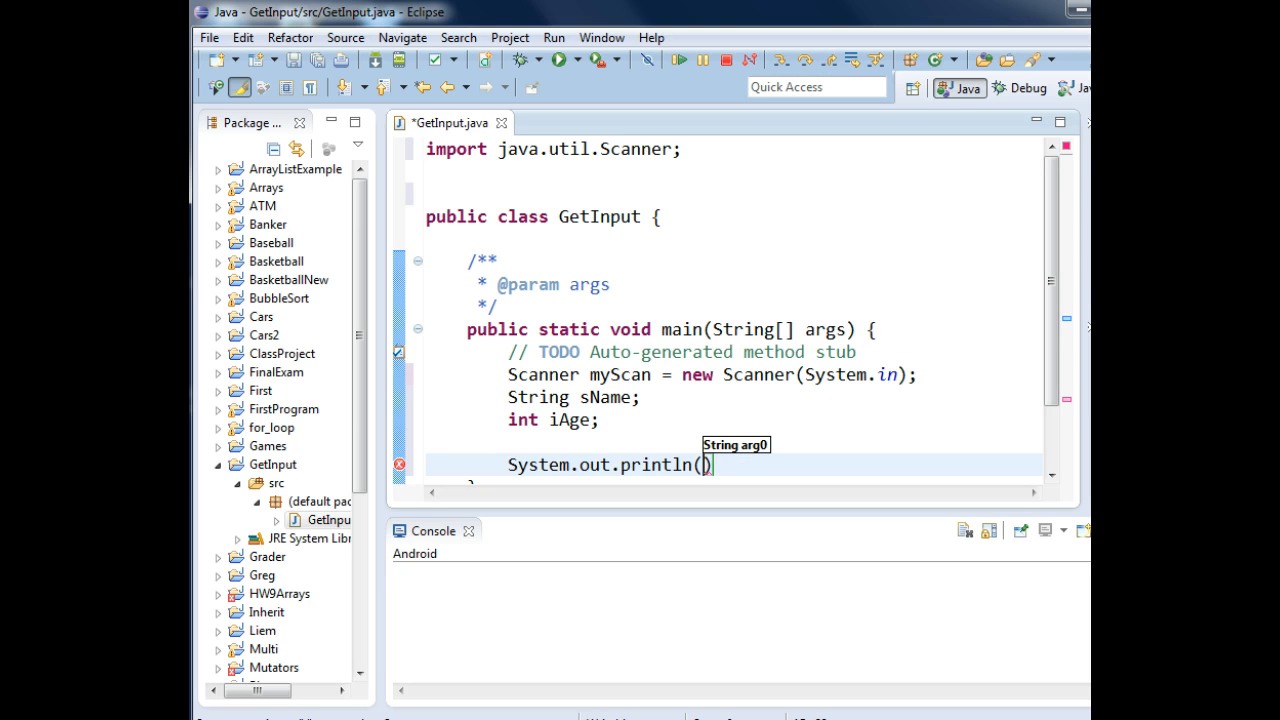
type("\"Enter \"")
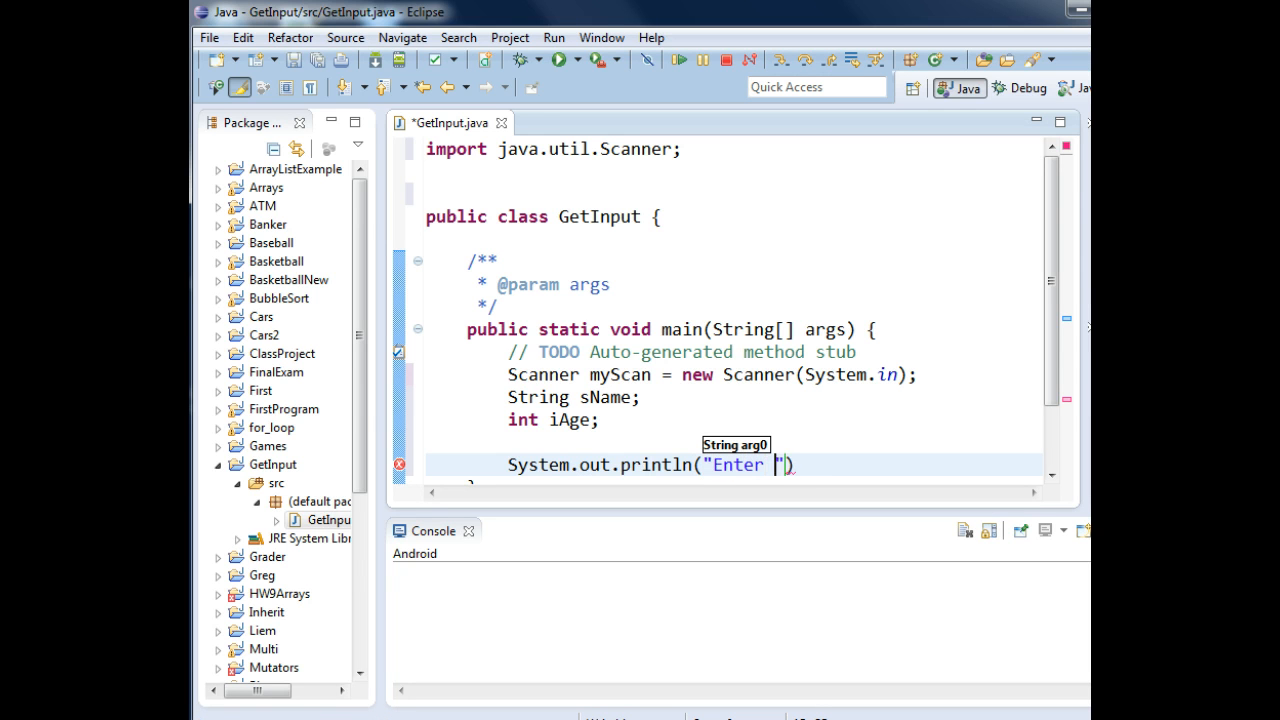
type("the name:")
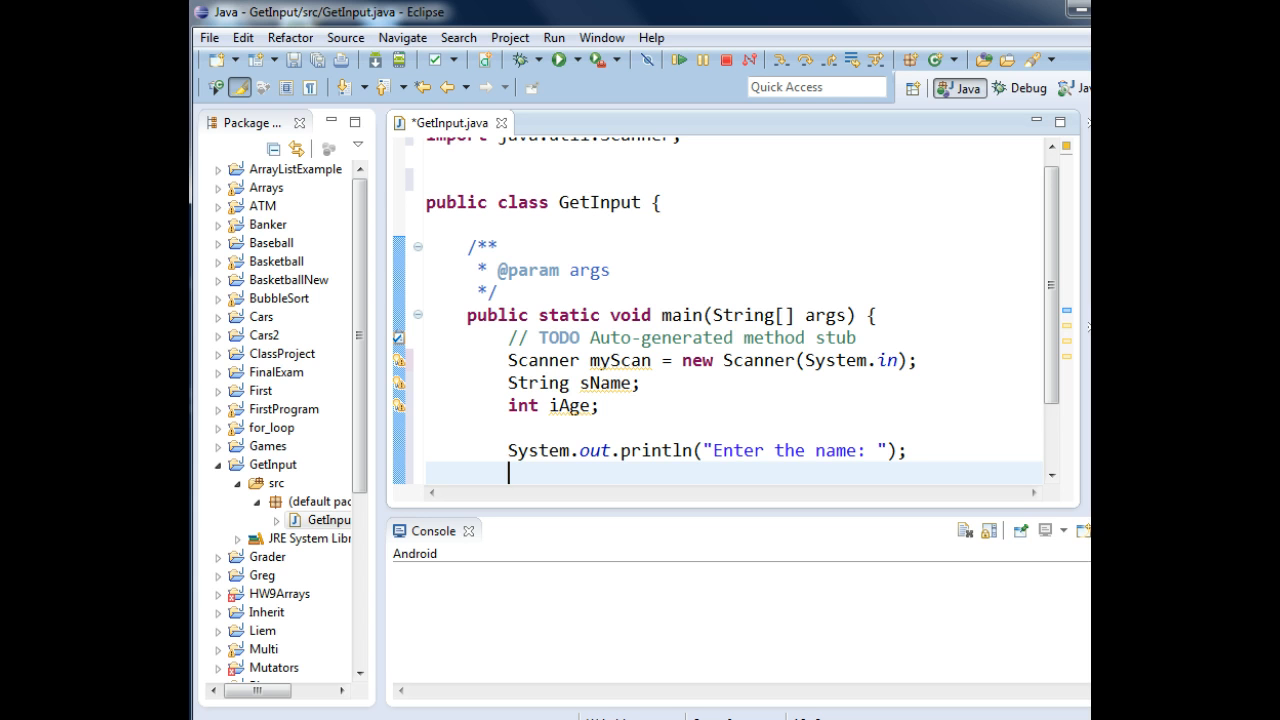
Step: Begin the line sName = myScan. to read the name from the Scanner
type("sName")
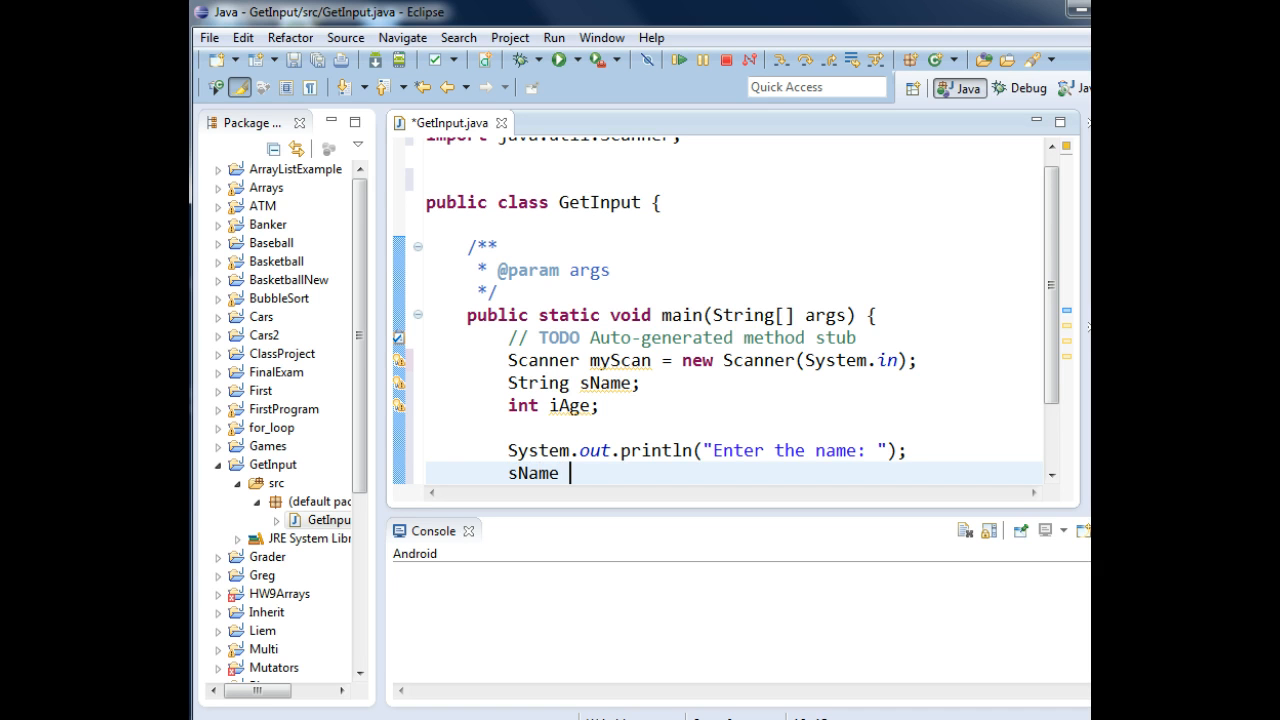
type("=")
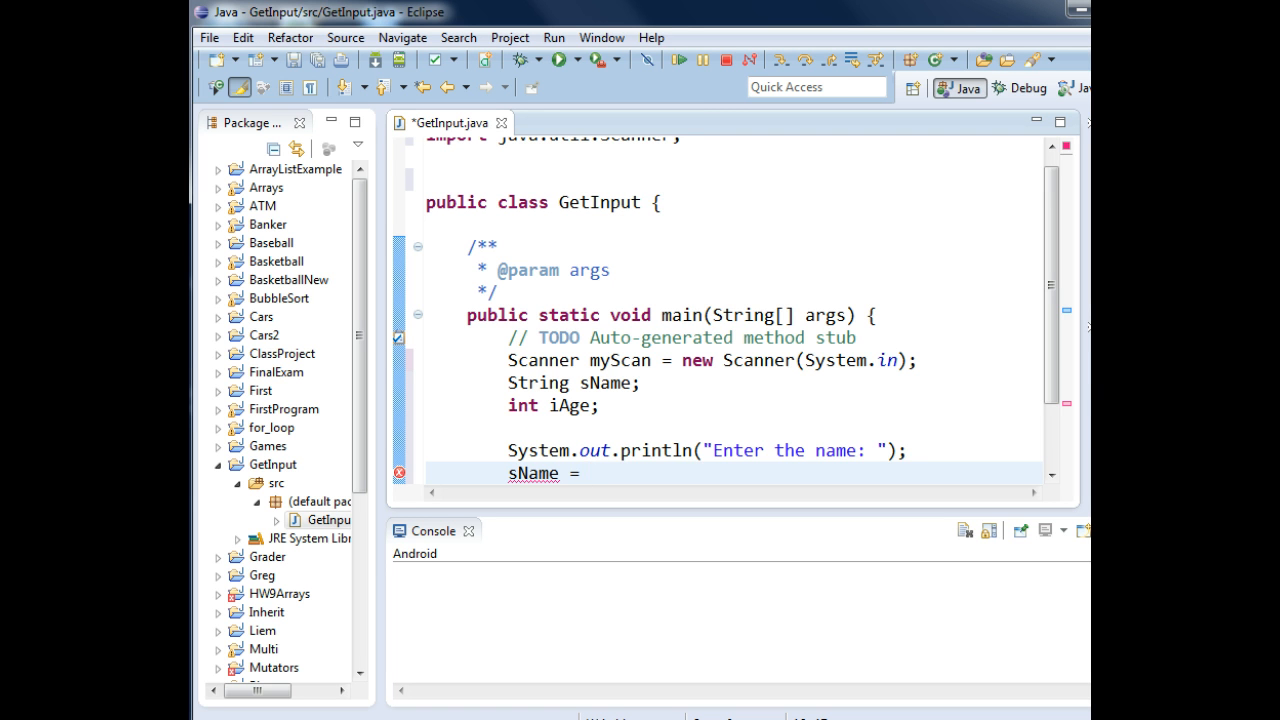
type("mySca")
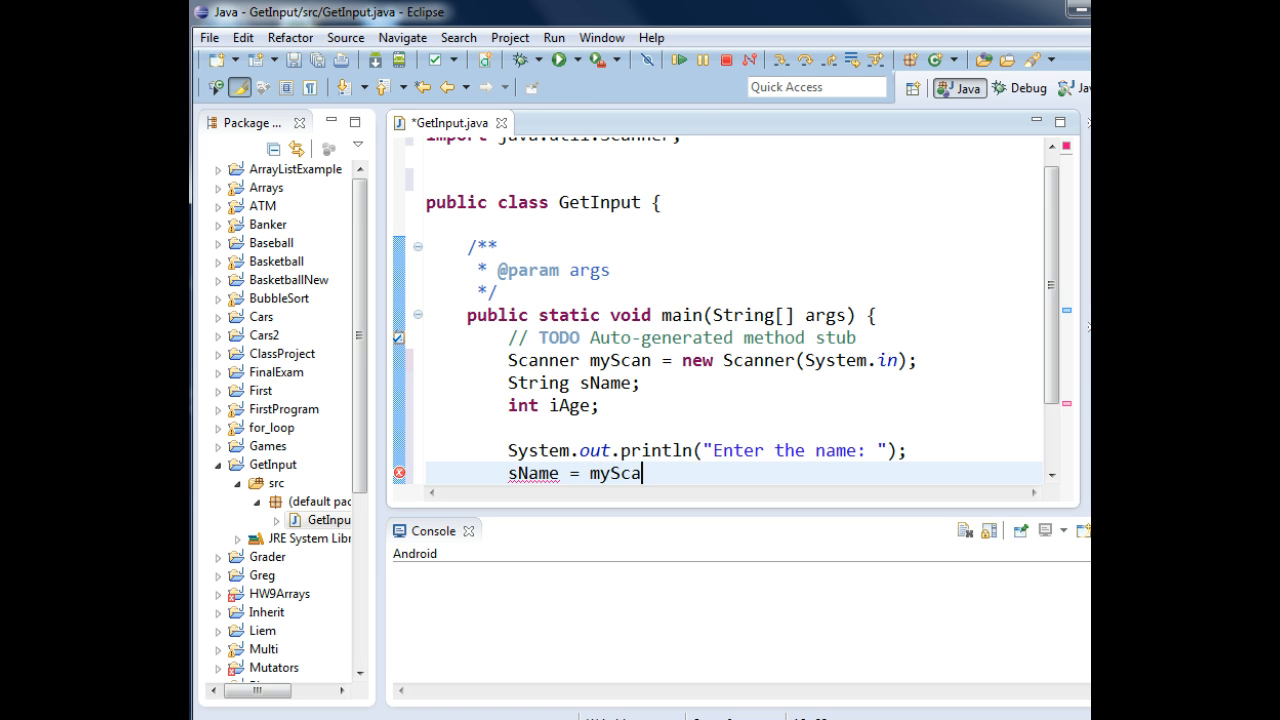
type("n")
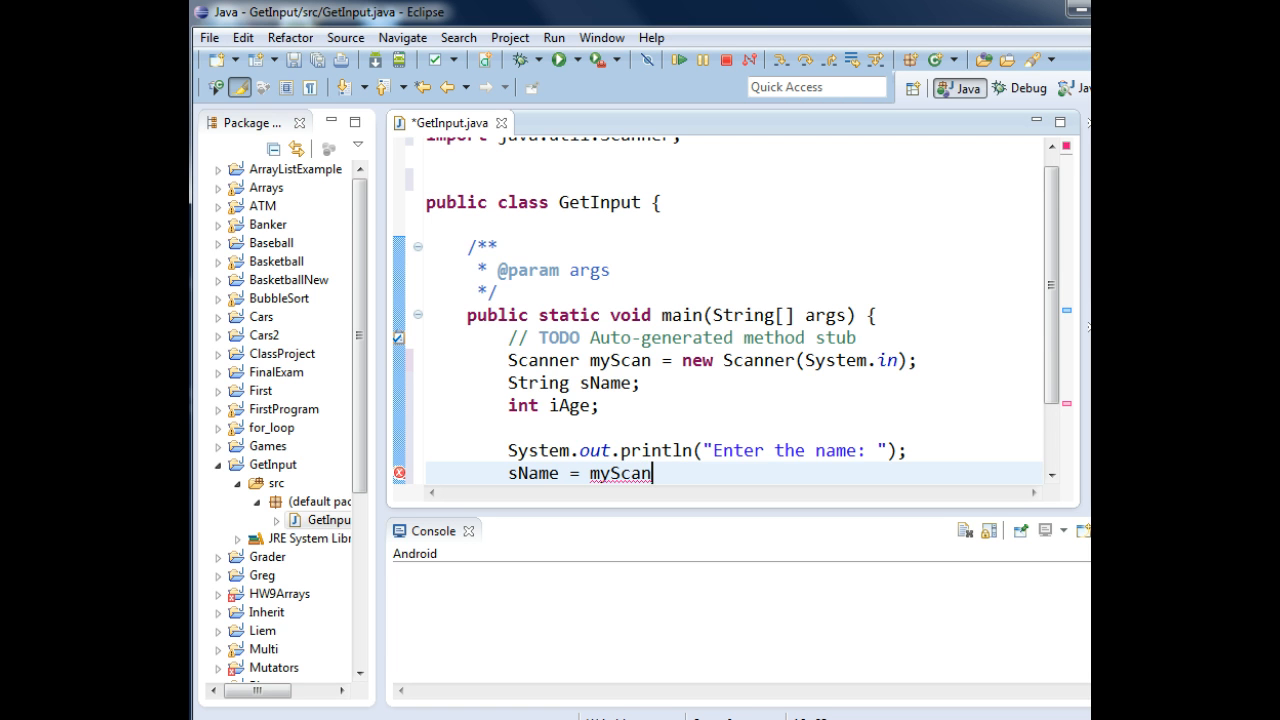
type(".nextLine();")
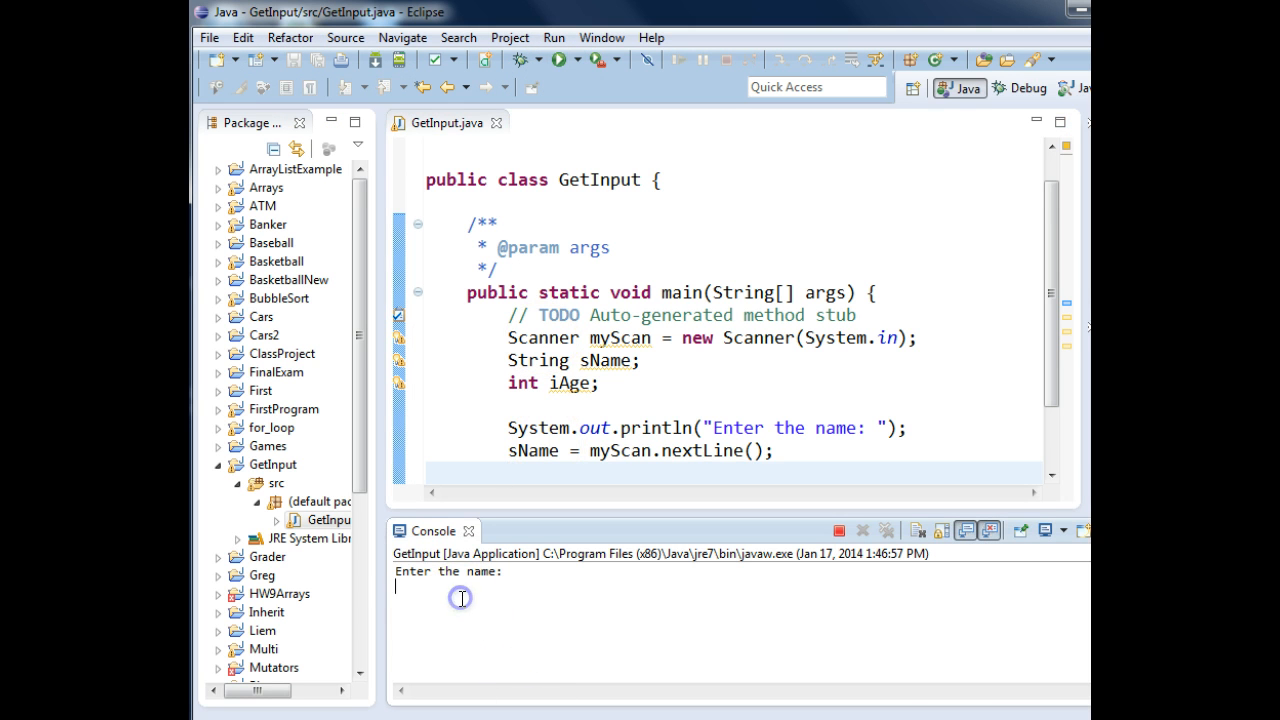
mouse_move(408, 596)
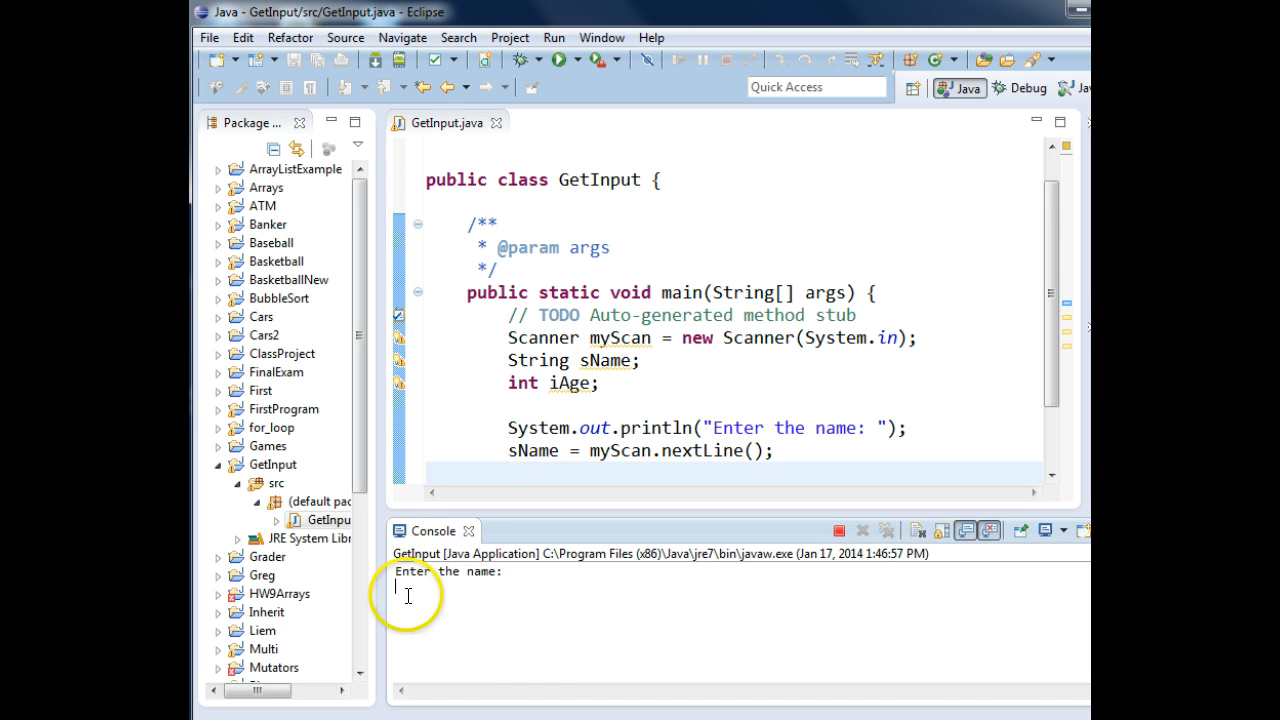
Step: Enter greg in the console when prompted for a name
type("greg")
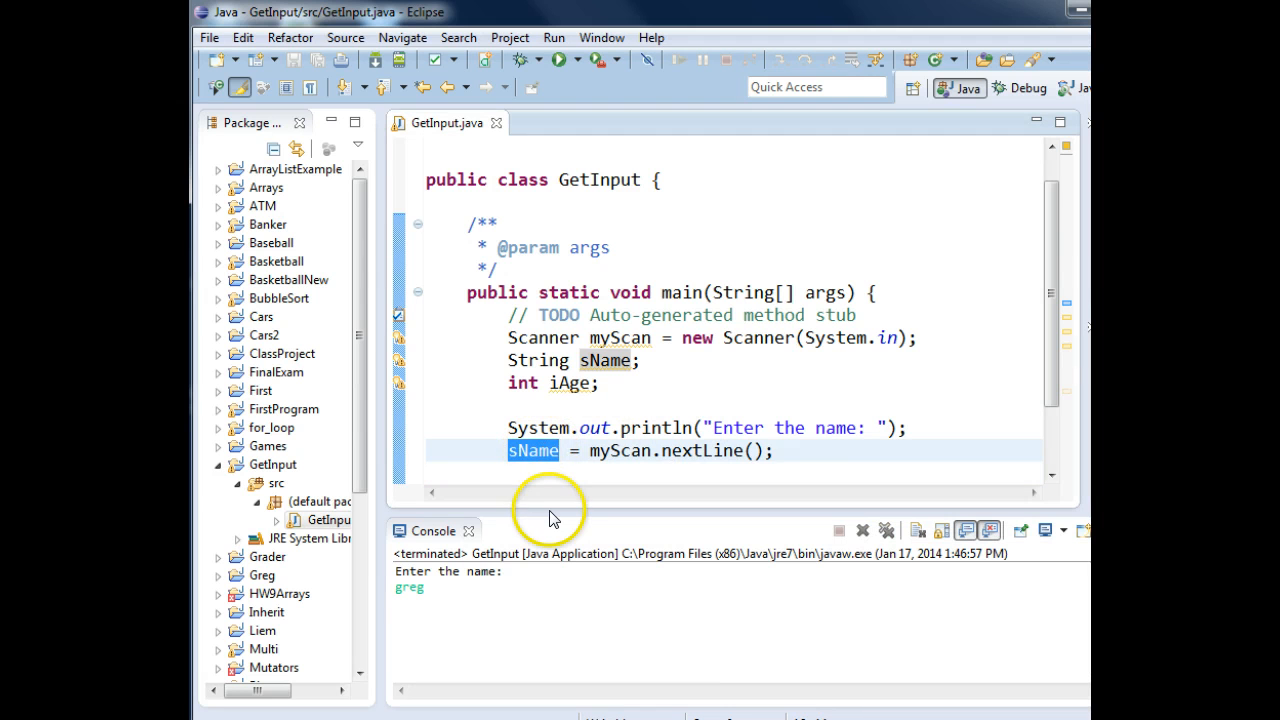
mouse_move(660, 450)
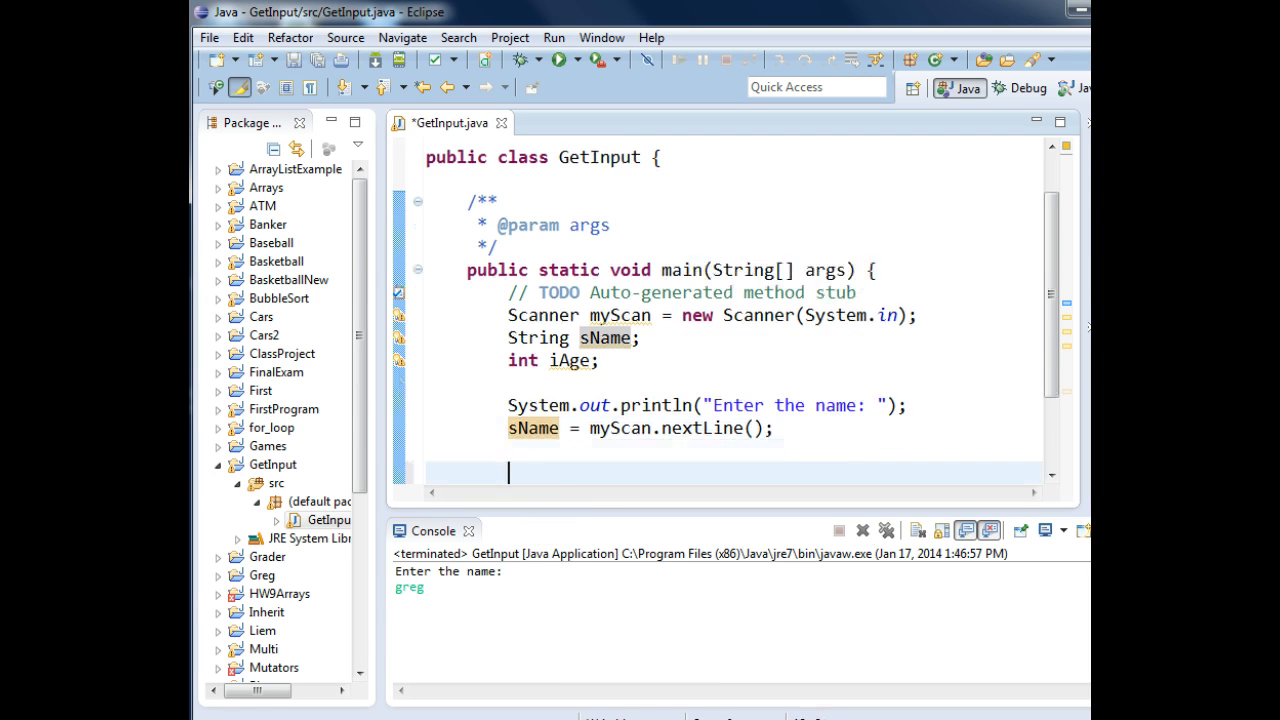
Step: Add println("The name was " + sName) and run the program
type("System.out.println(x")
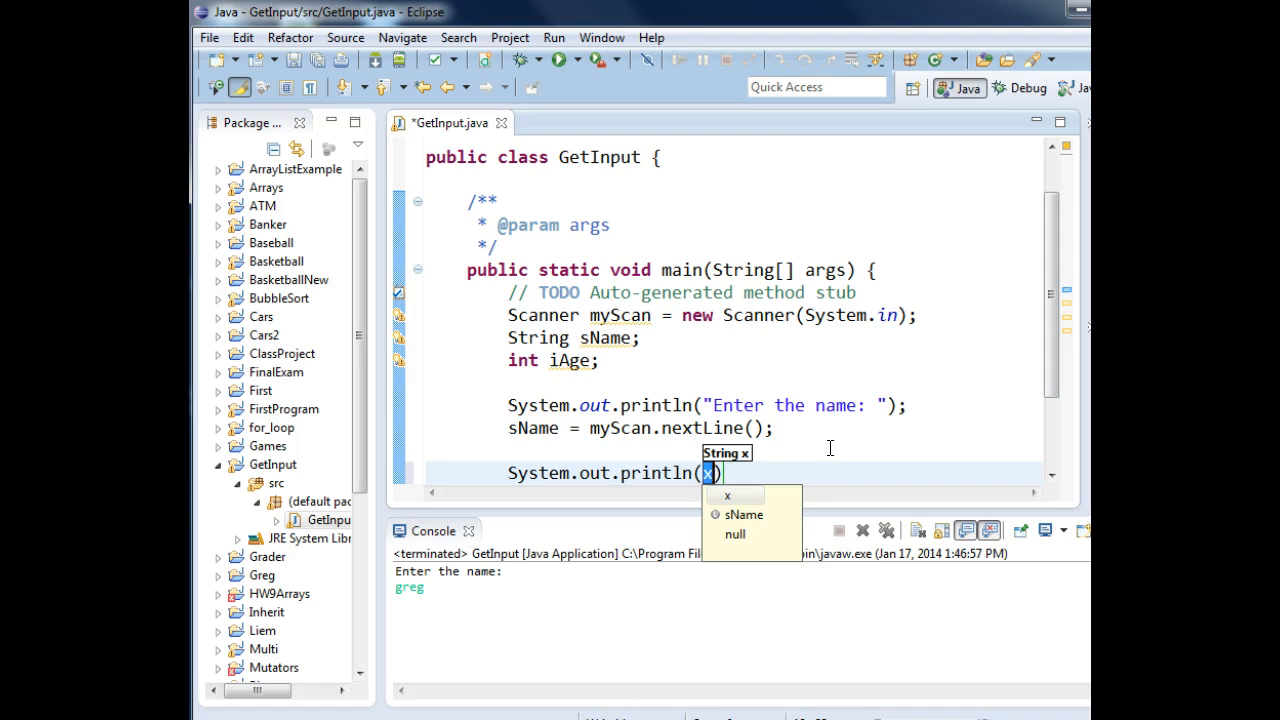
type("\"The name was")
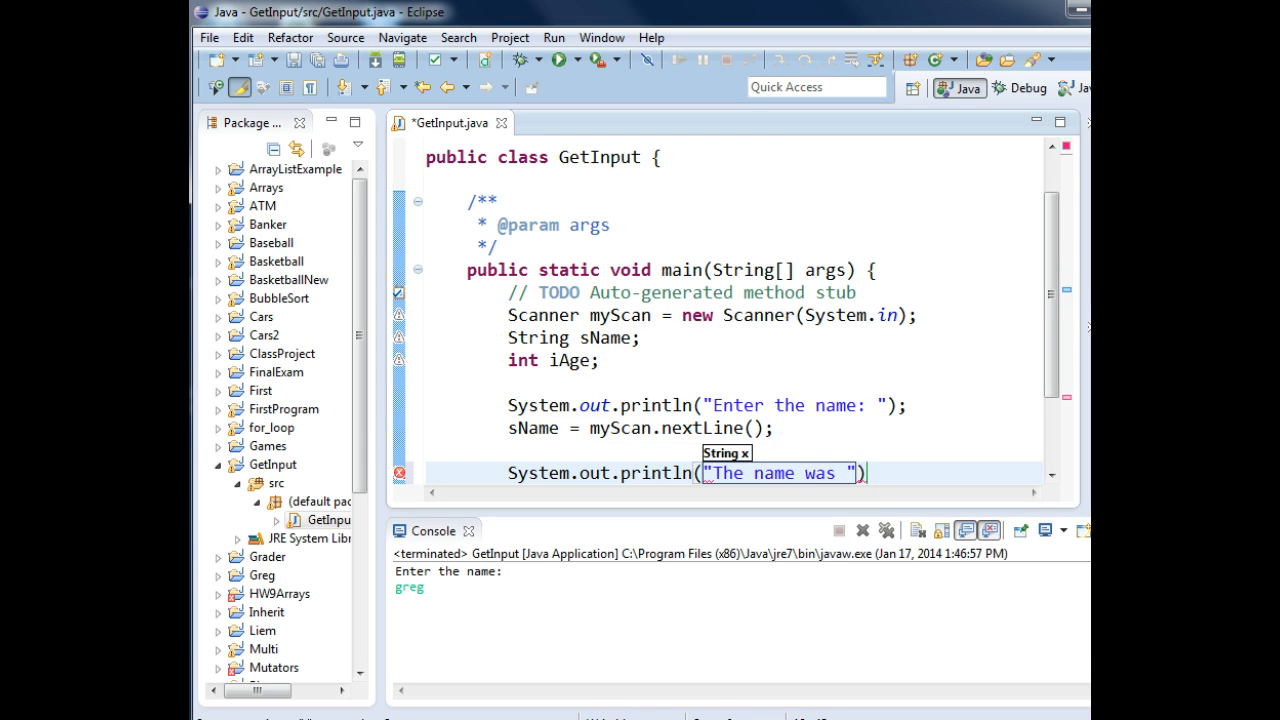
type("+")
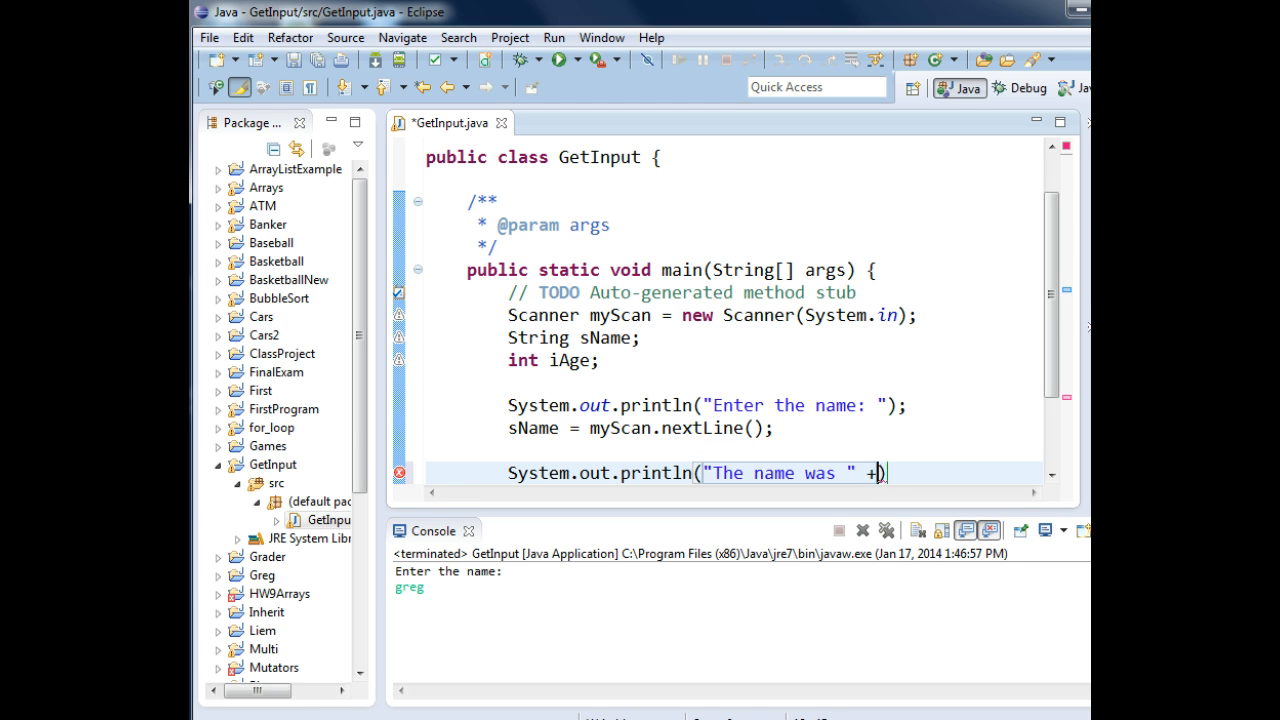
type("sName")
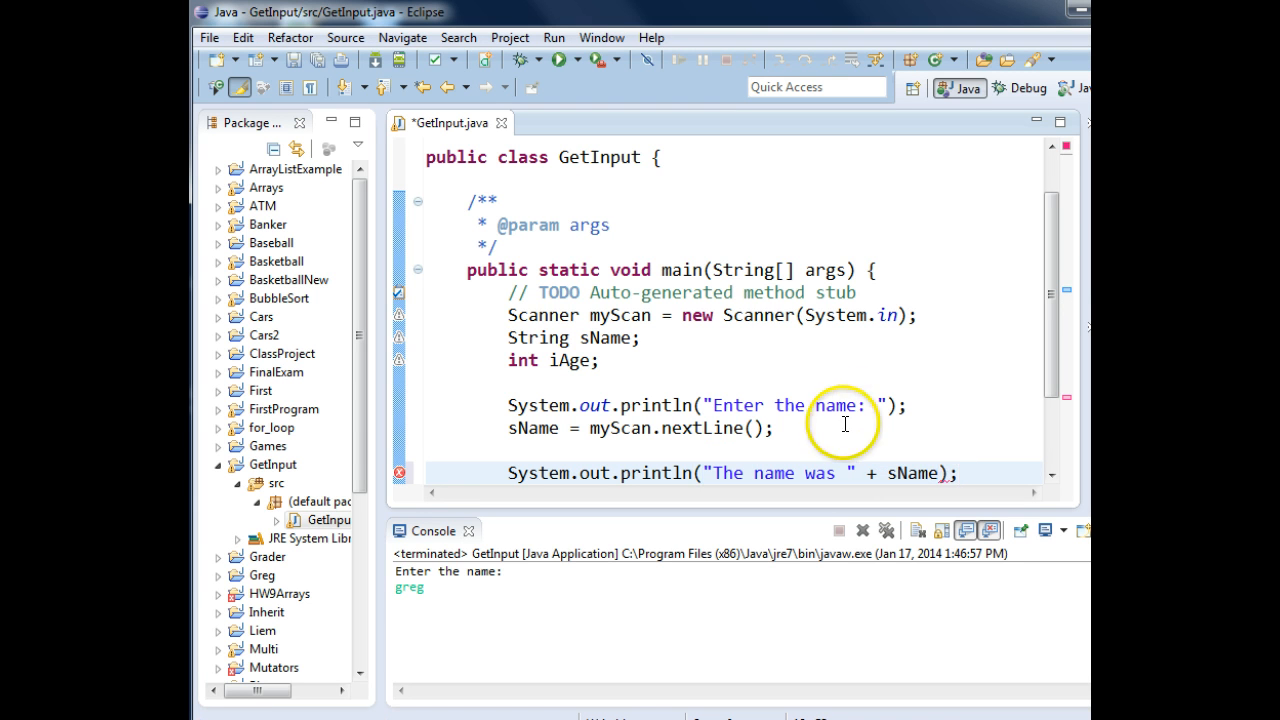
left_click(287, 60)
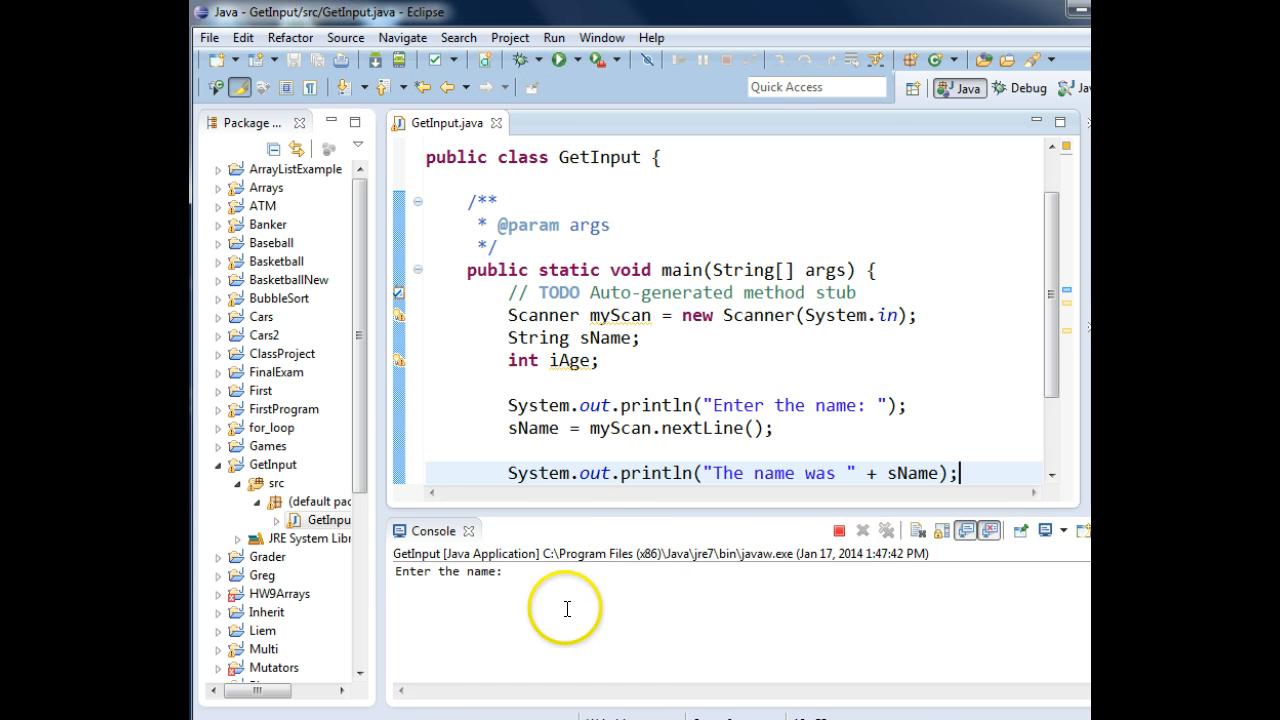
Step: Enter Greg in the console, then click above the name printout line
type("Greg")
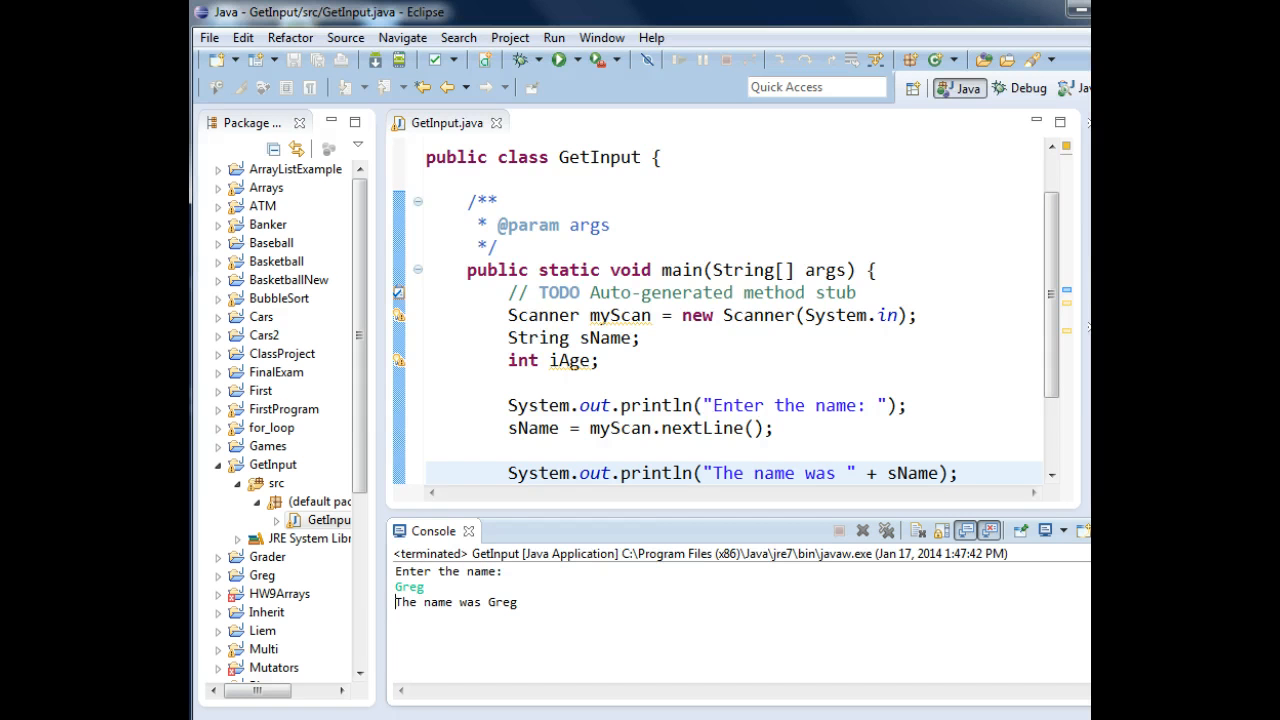
left_click(828, 445)
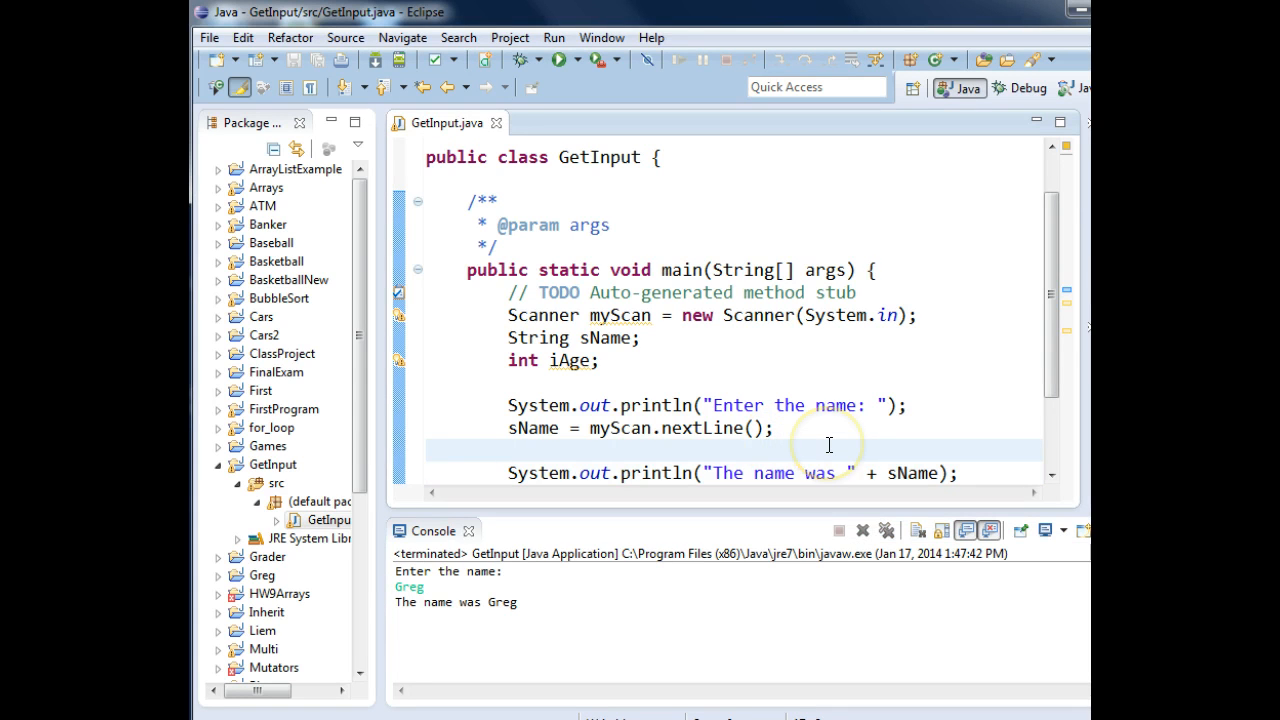
Step: Add the "Enter the age: " prompt and read iAge with myScan.nextInt()
type("Sstye")
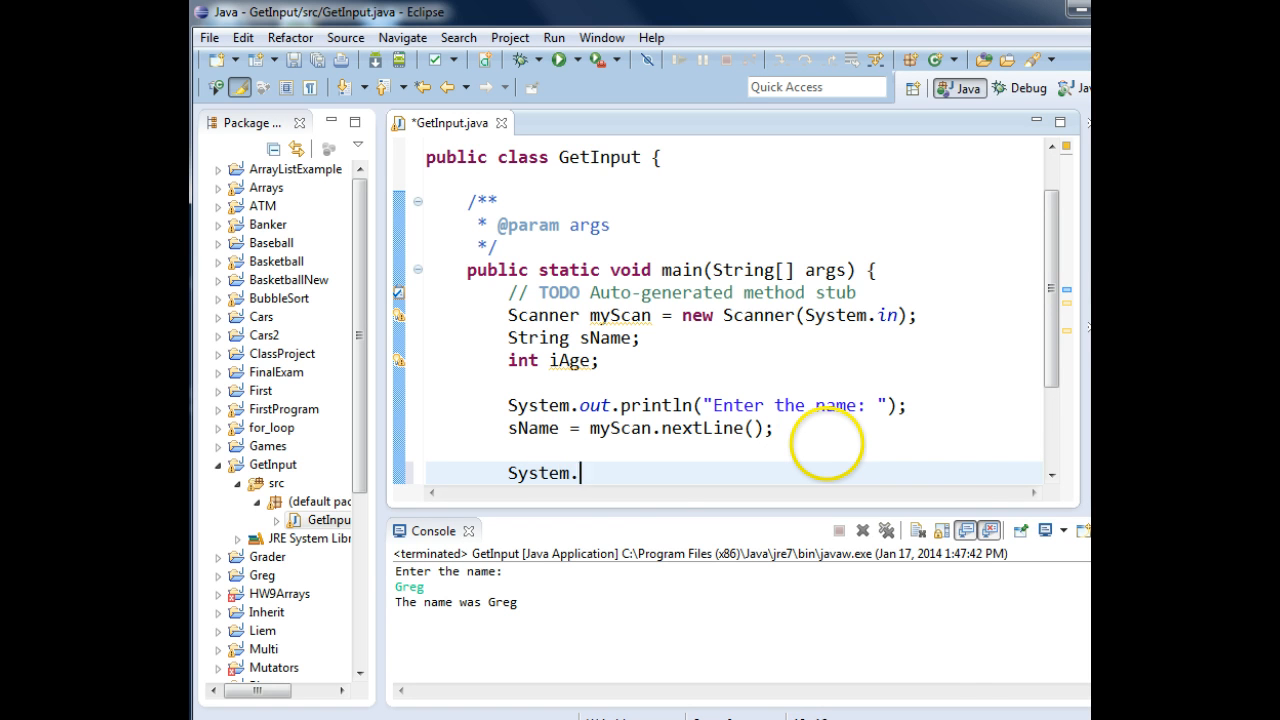
type("out.println(\"Enter")
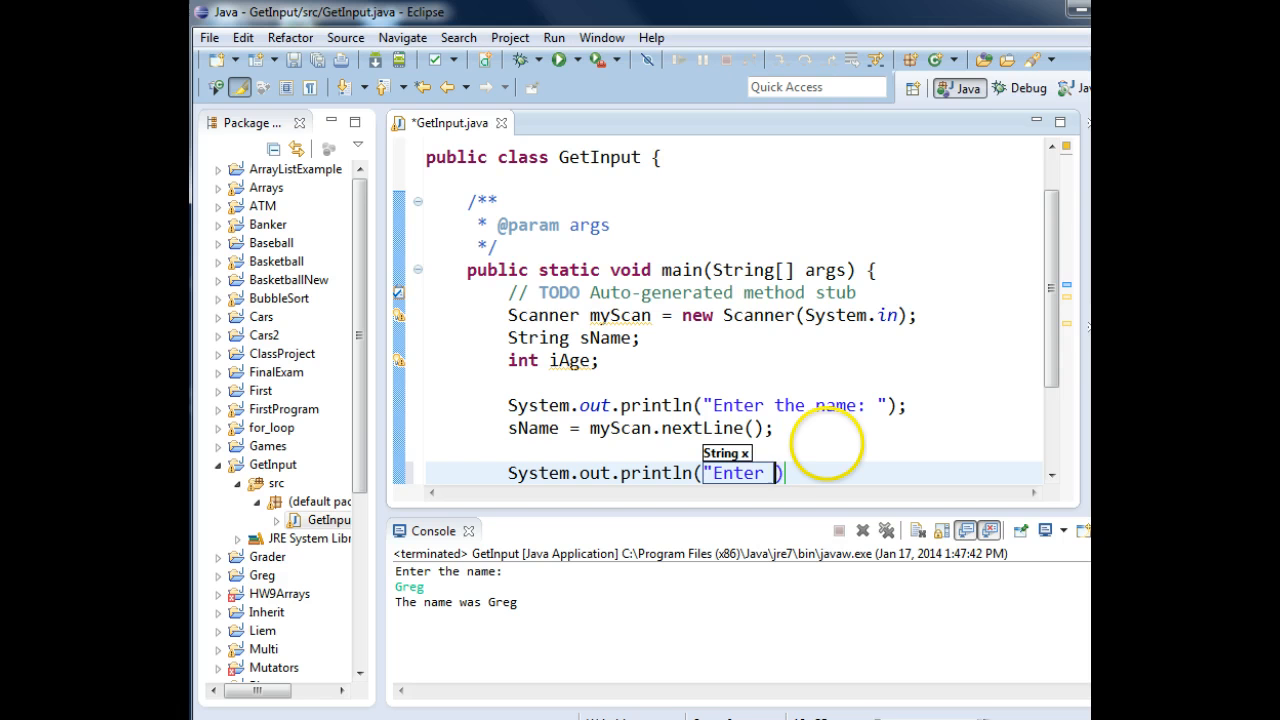
type("the age: \"")
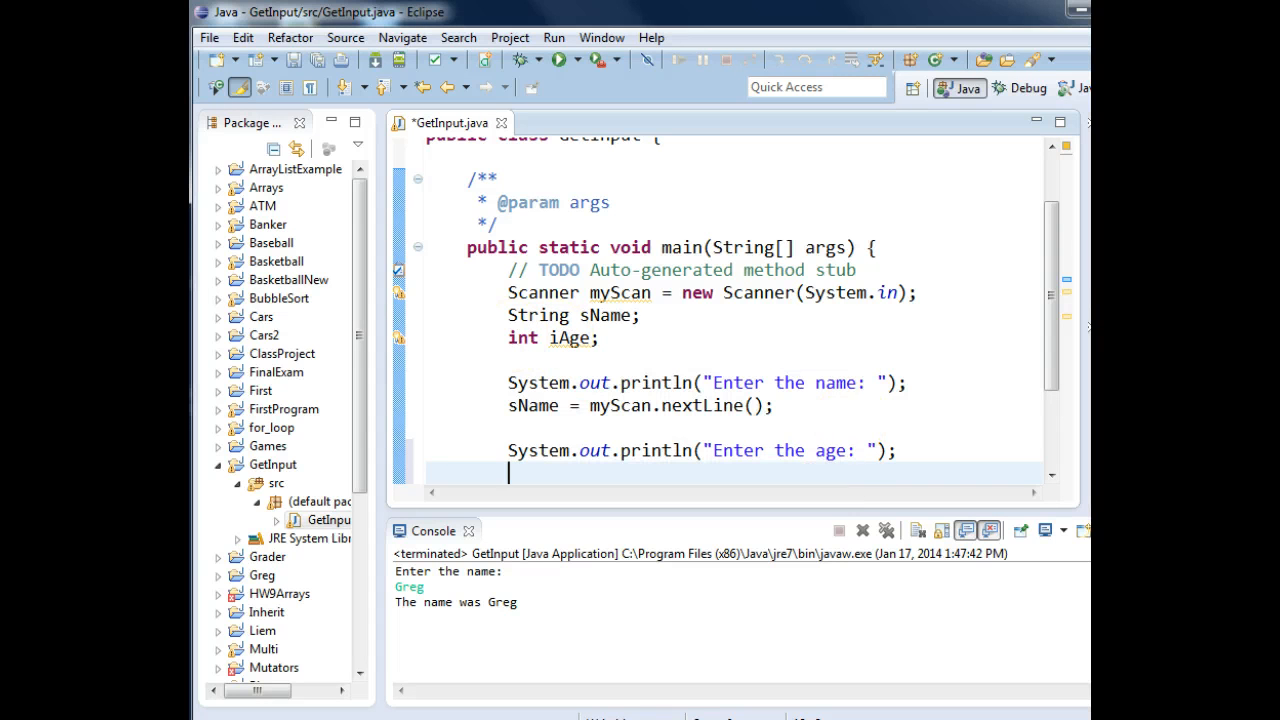
type("iAge =")
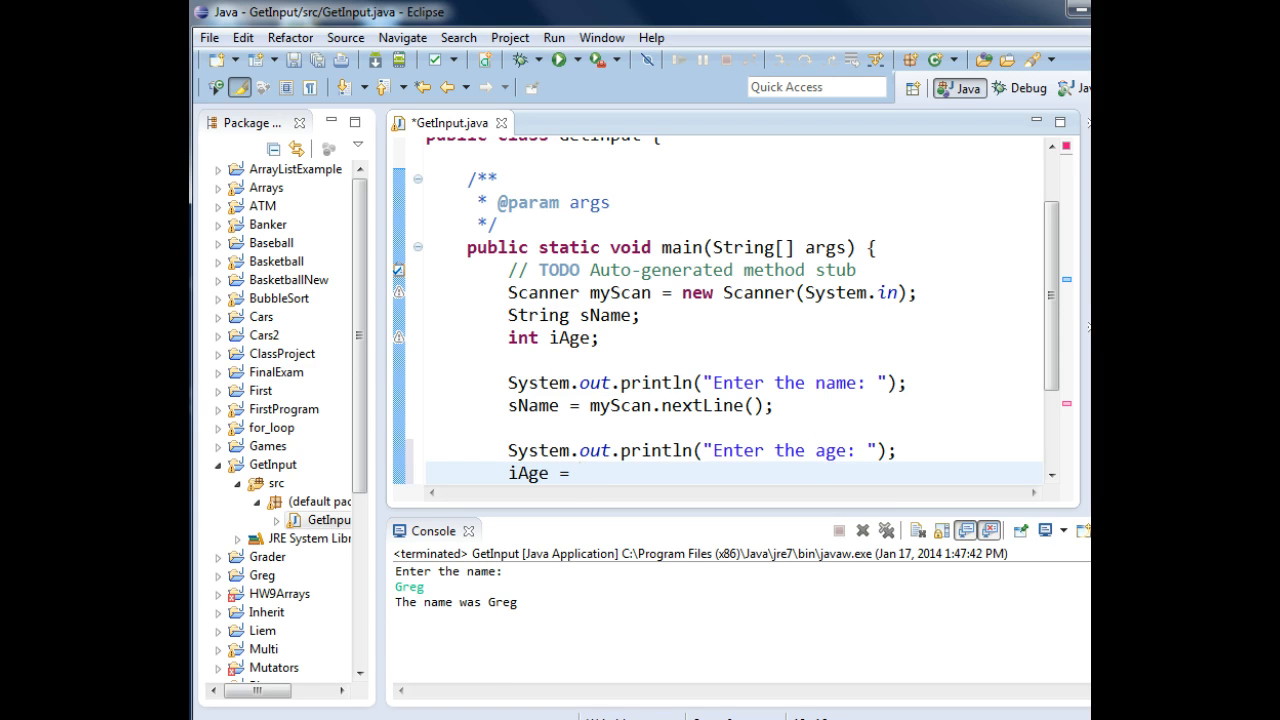
type("myScan.nextInt();")
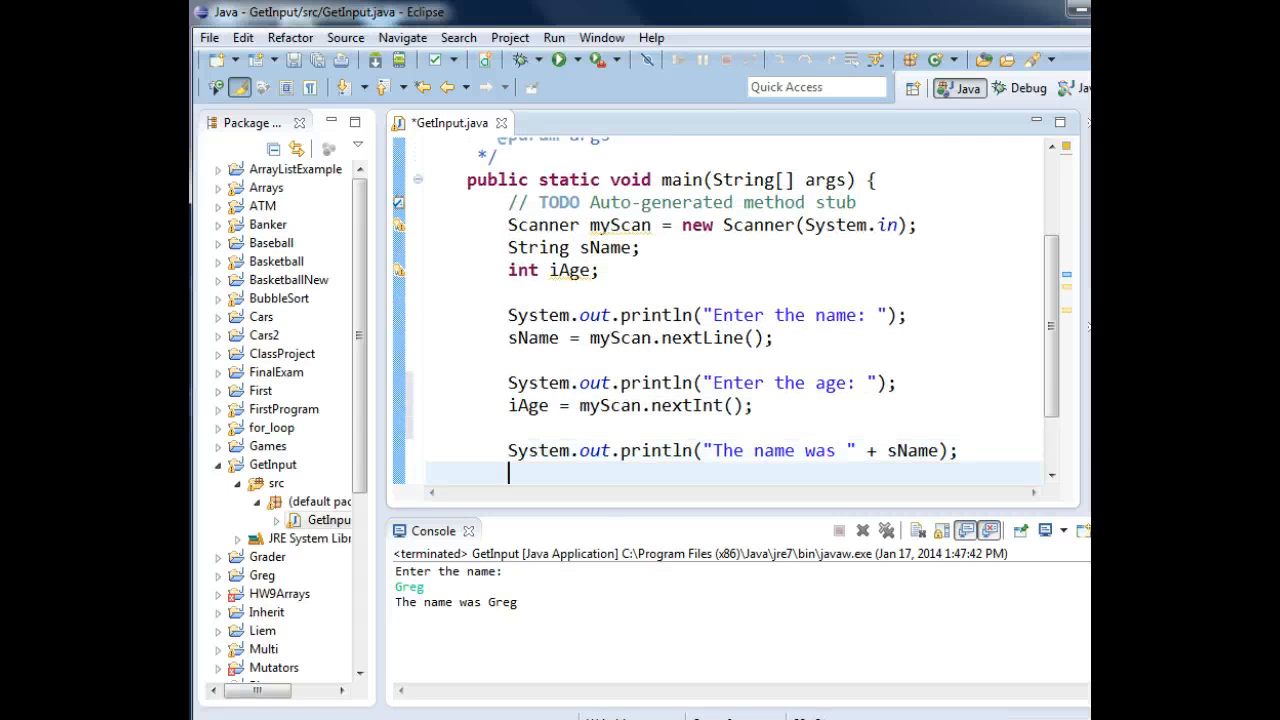
Step: Add System.out.println("The age was " + iAge); at the end of main
type("System.out")
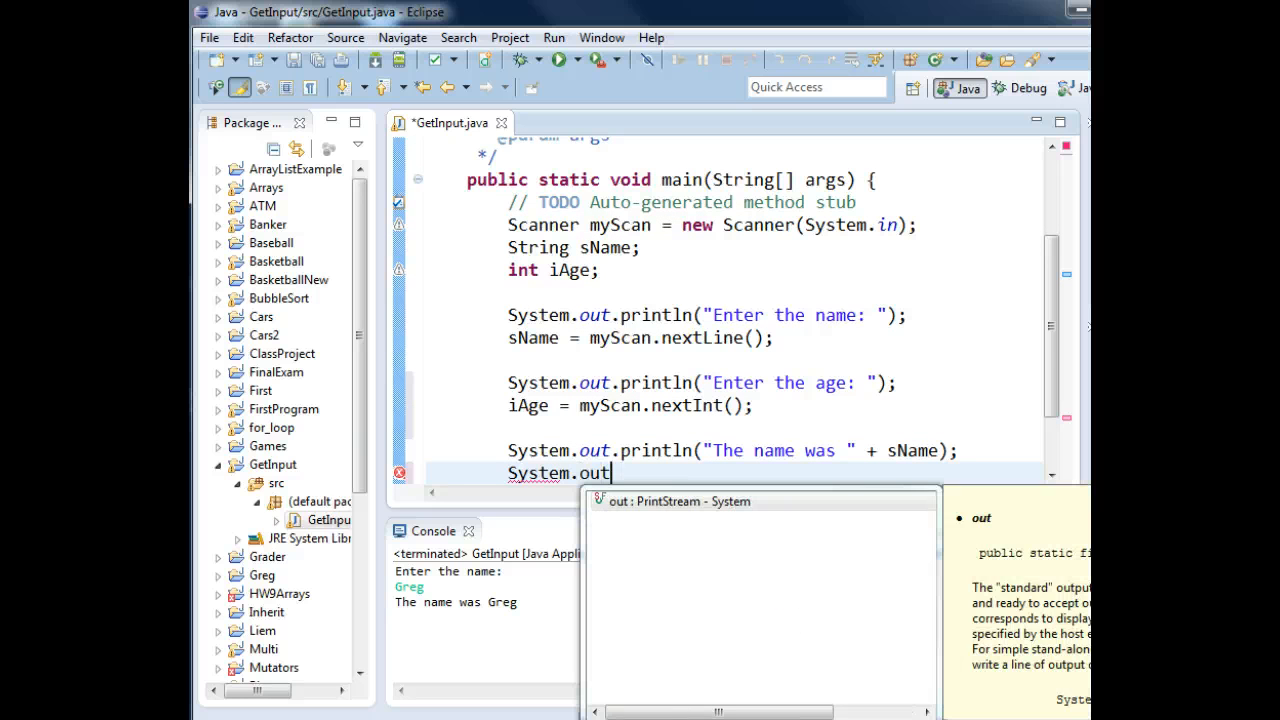
type("println(x")
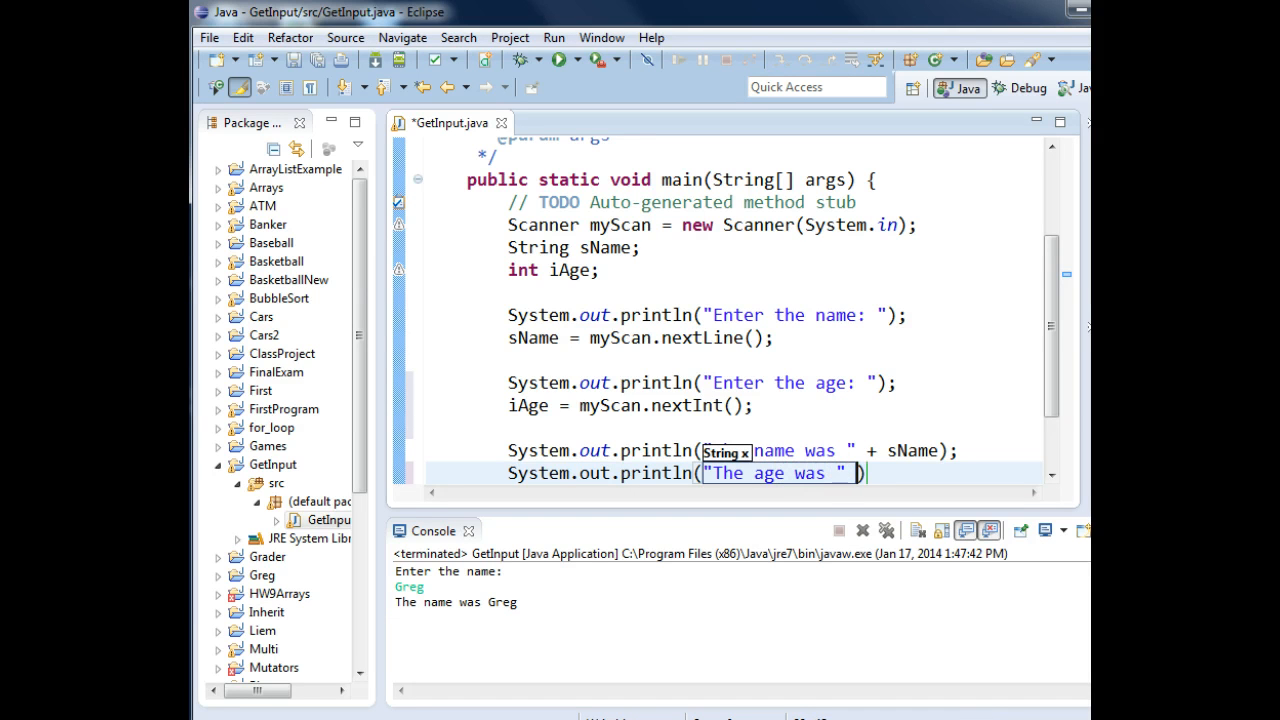
type("+ iAge")
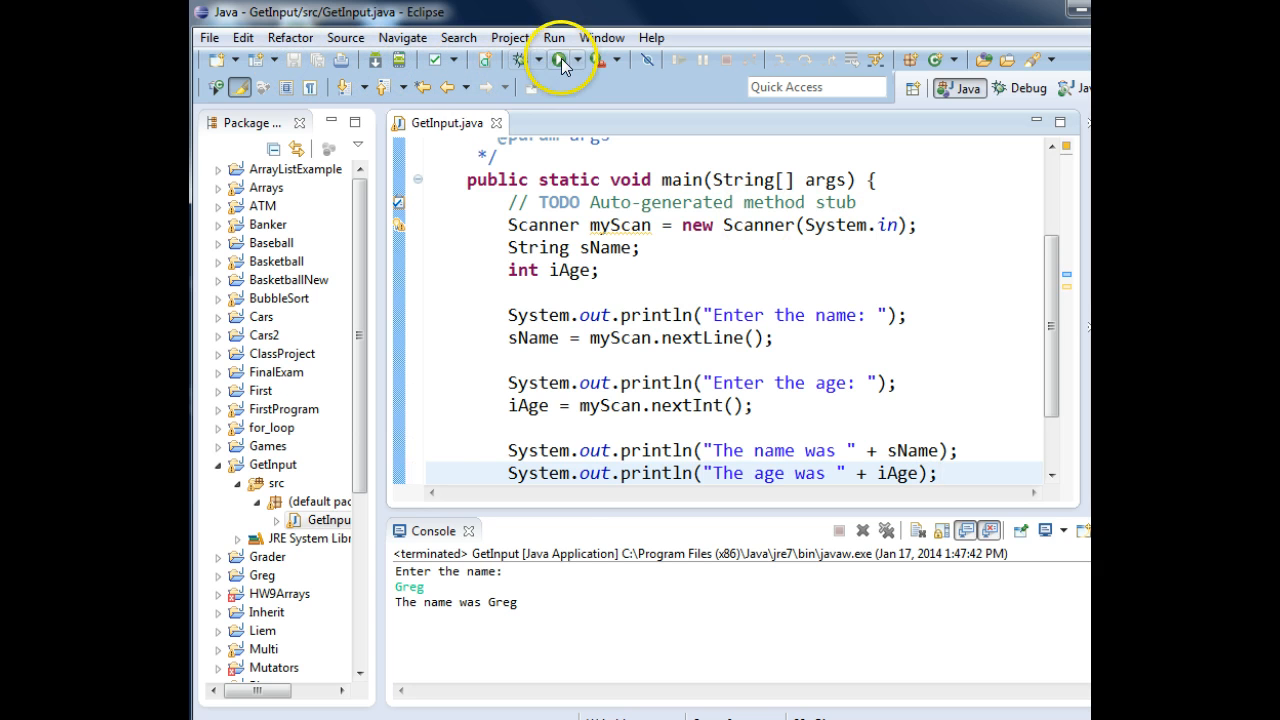
Step: Run GetInput and enter Greg and age 50 in the Console
left_click(554, 59)
type("Greg")
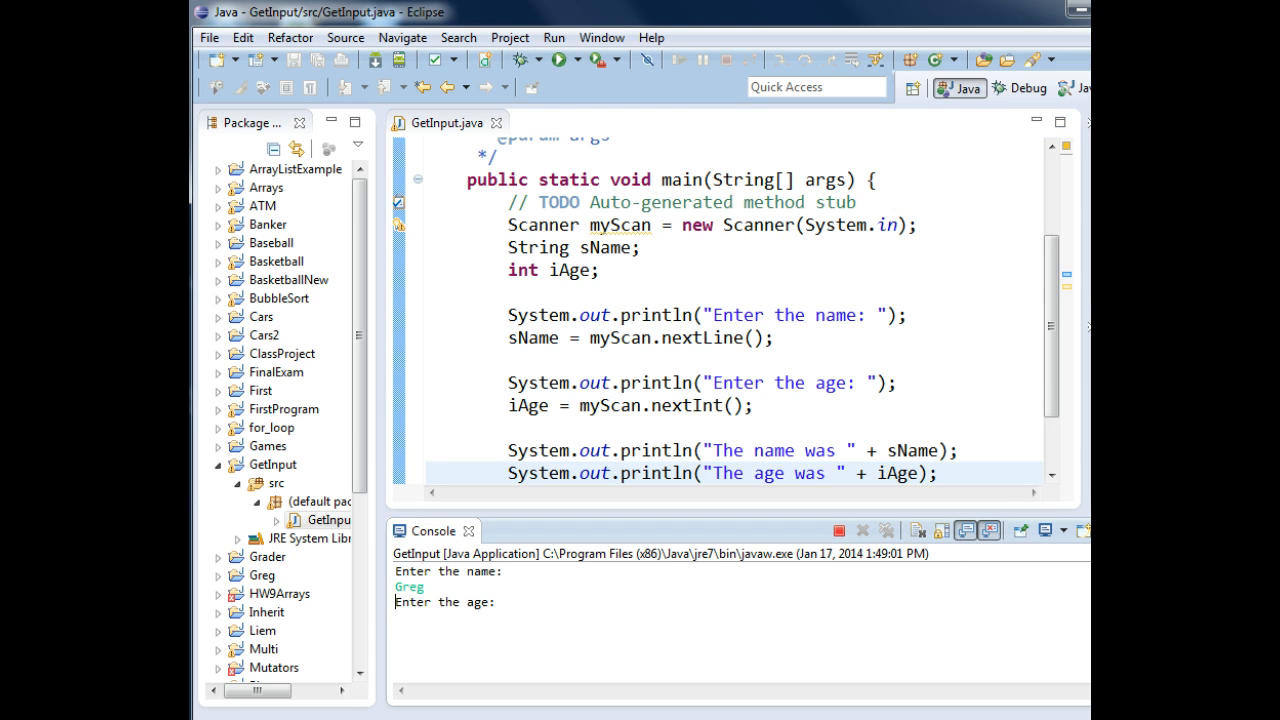
type("50")
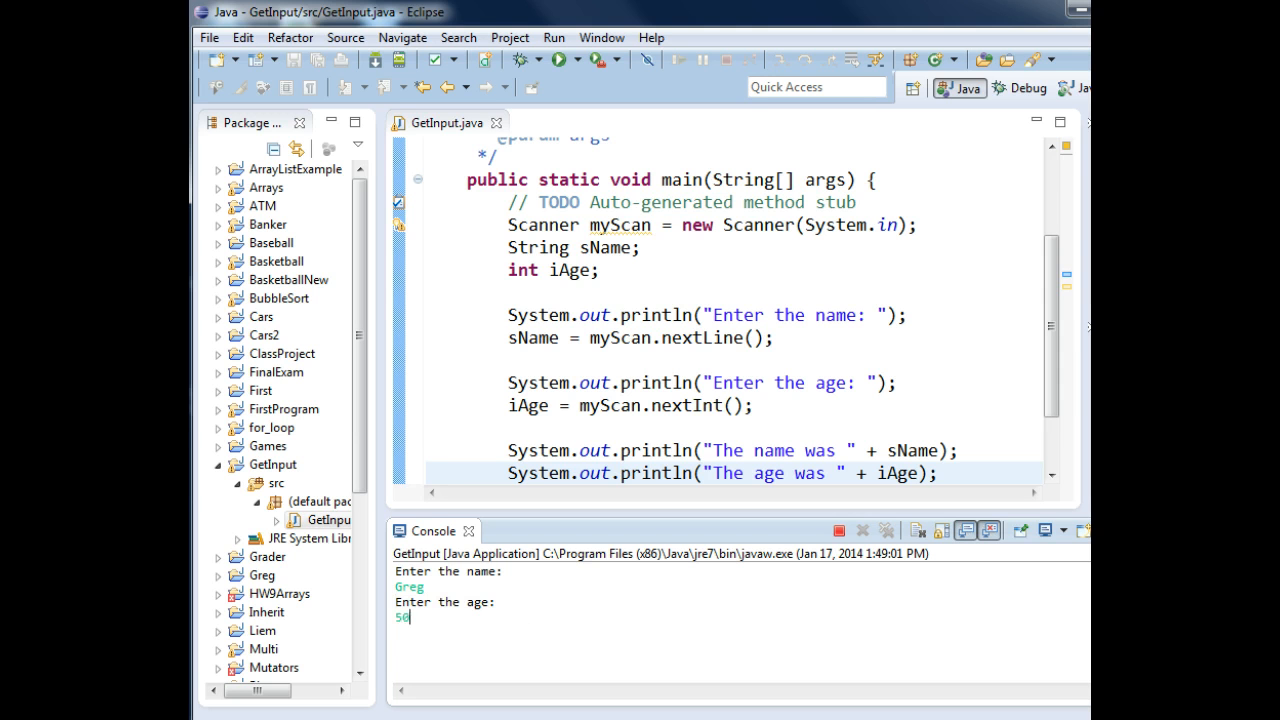
key("enter")
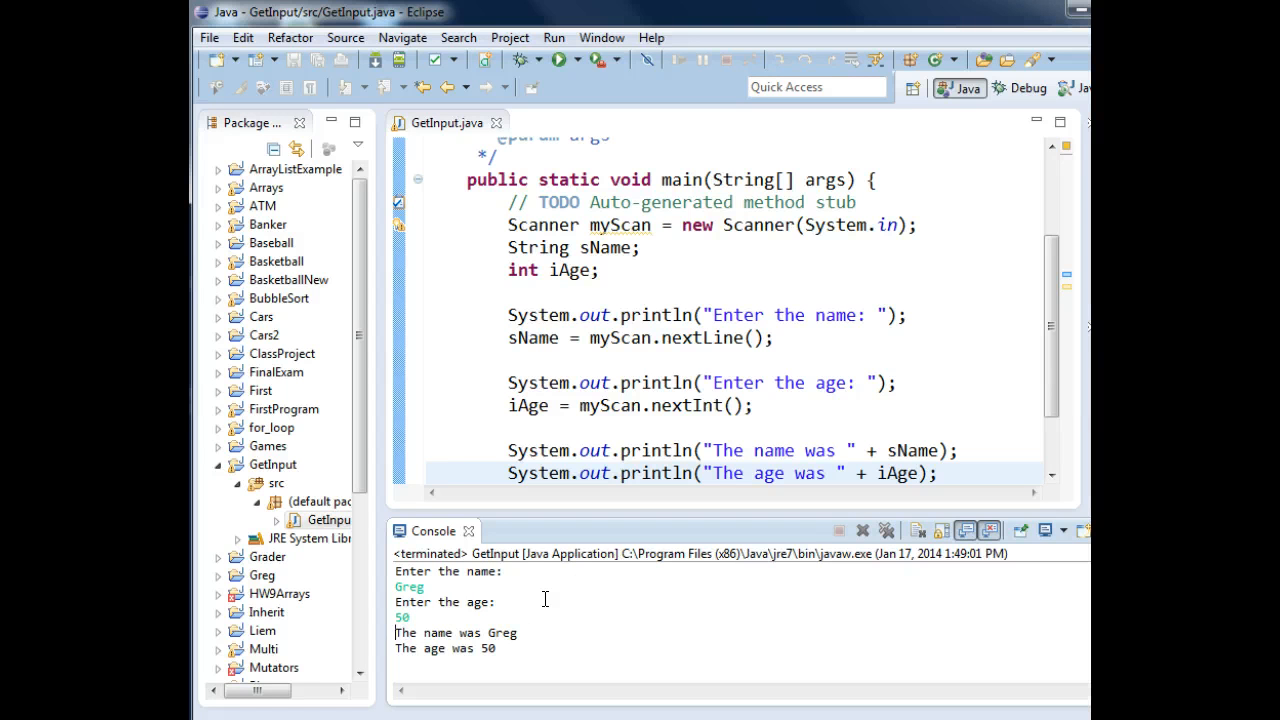